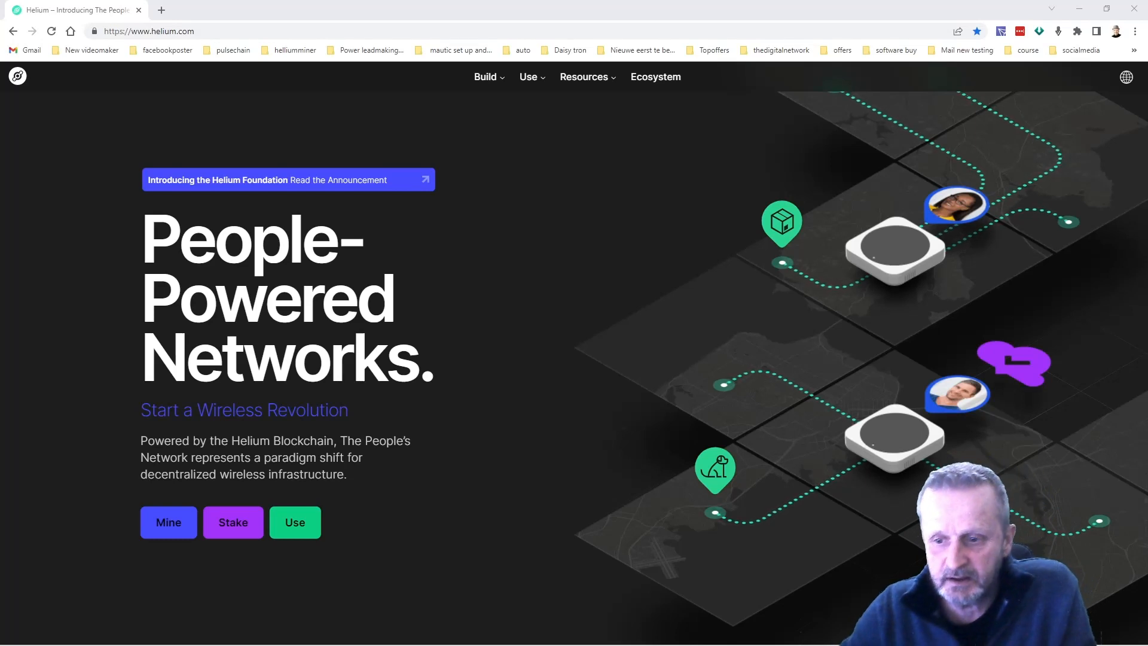
pyautogui.moveTo(489, 386)
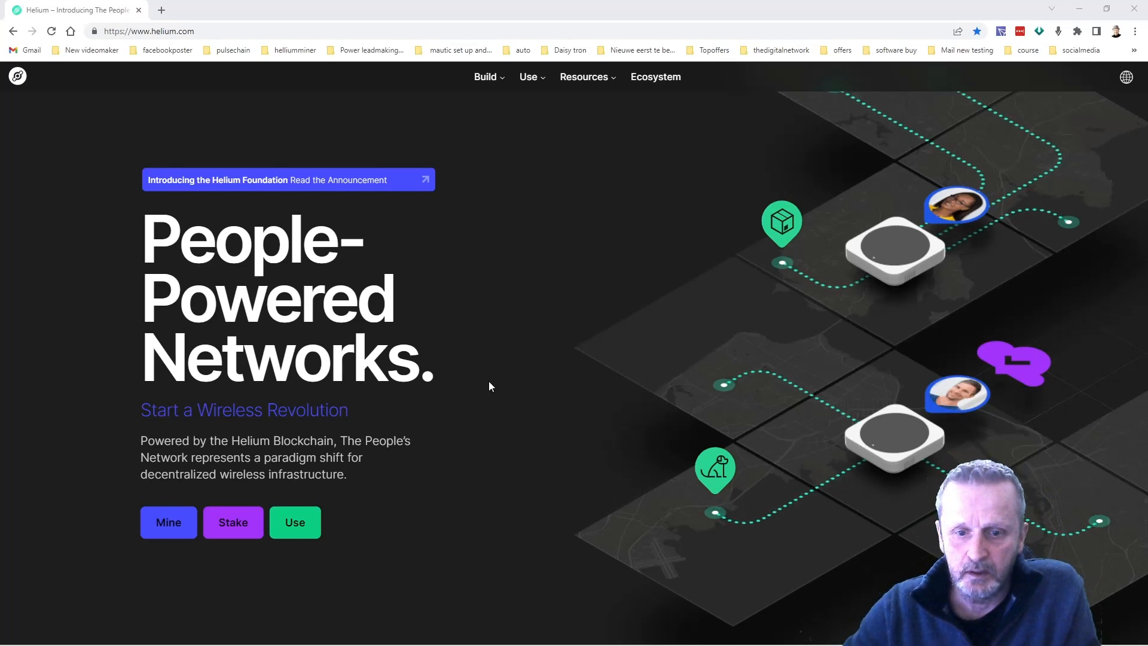
pyautogui.moveTo(157, 521)
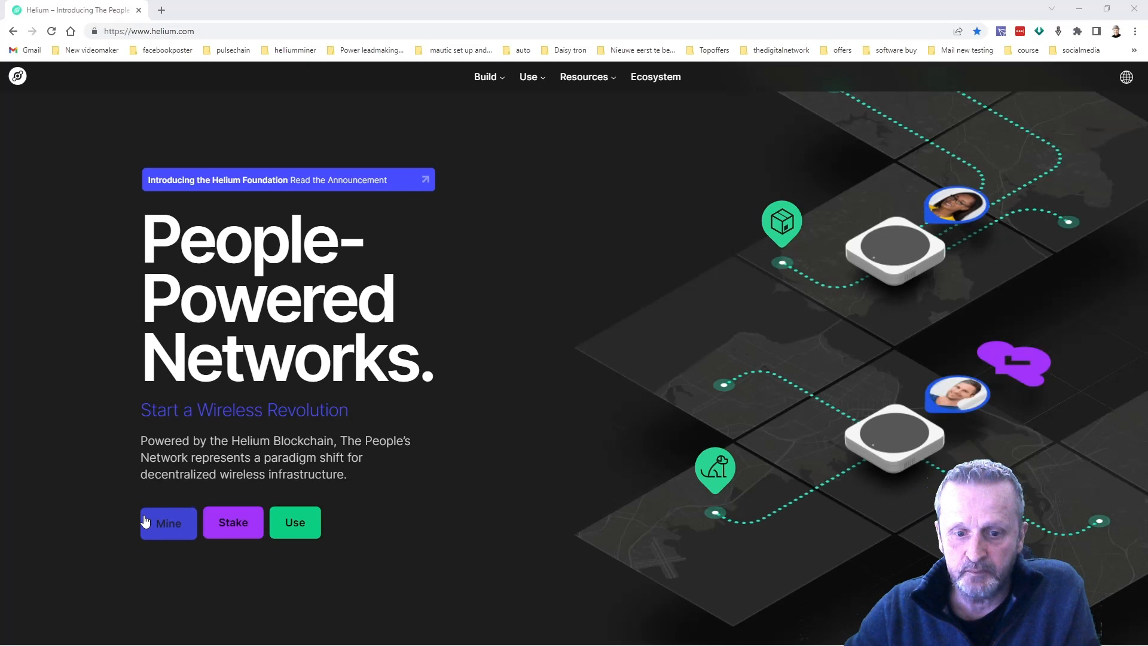
pyautogui.moveTo(172, 523)
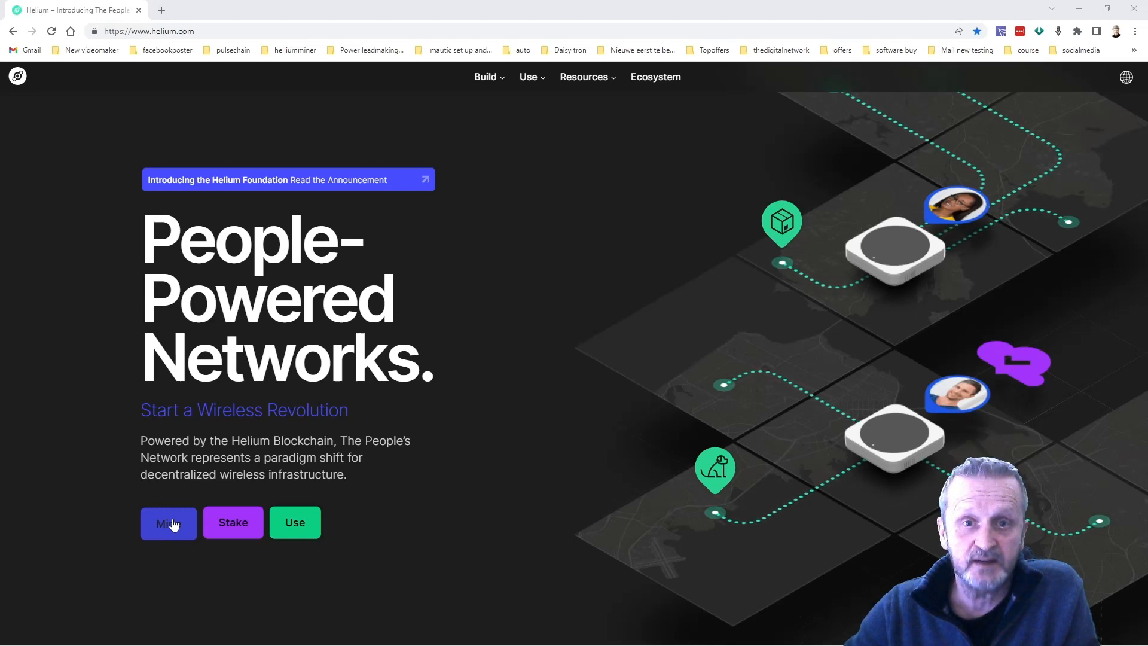
# - Go to the Mine Crypto with Radio page and scroll to its View Network Map section
pyautogui.click(169, 522)
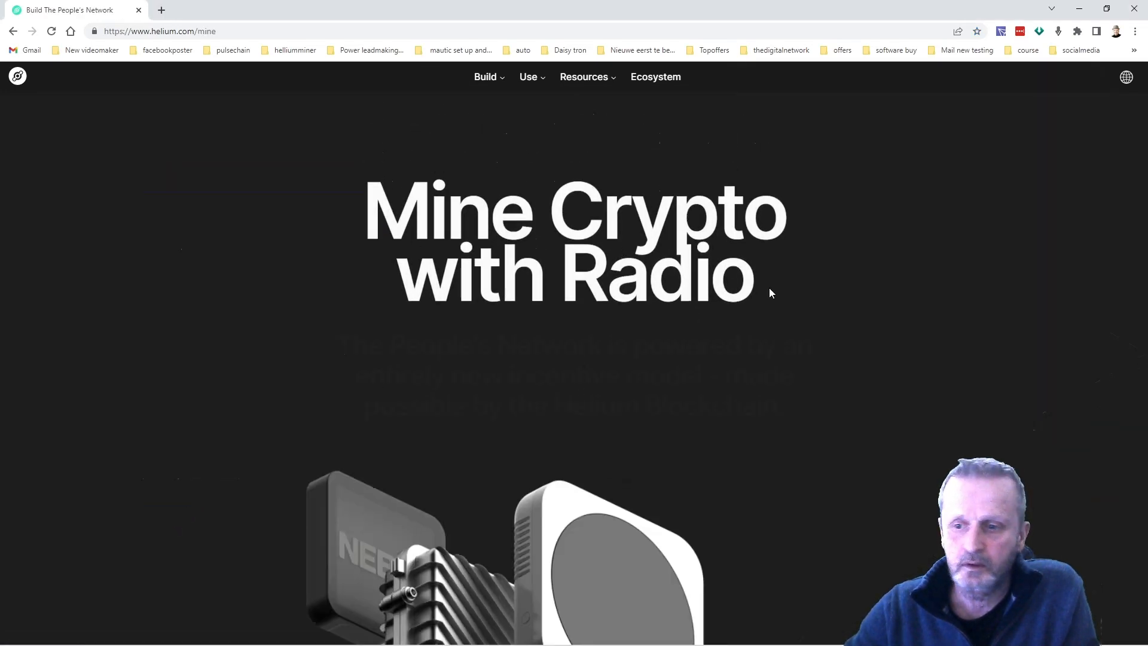
pyautogui.scroll(-3)
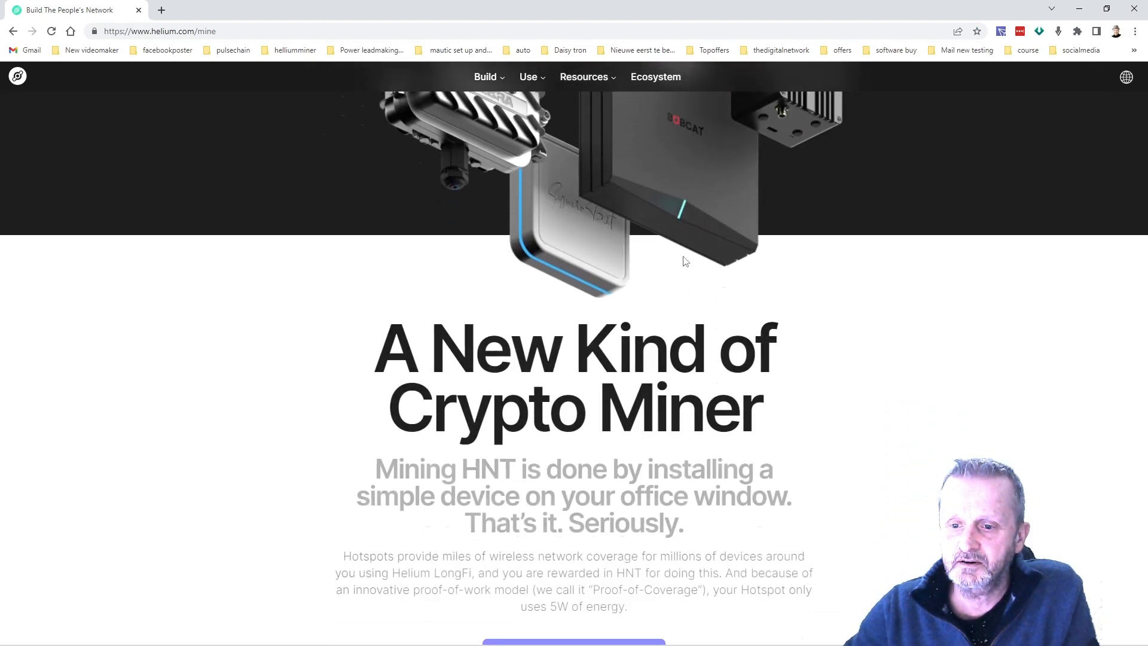
pyautogui.scroll(-3)
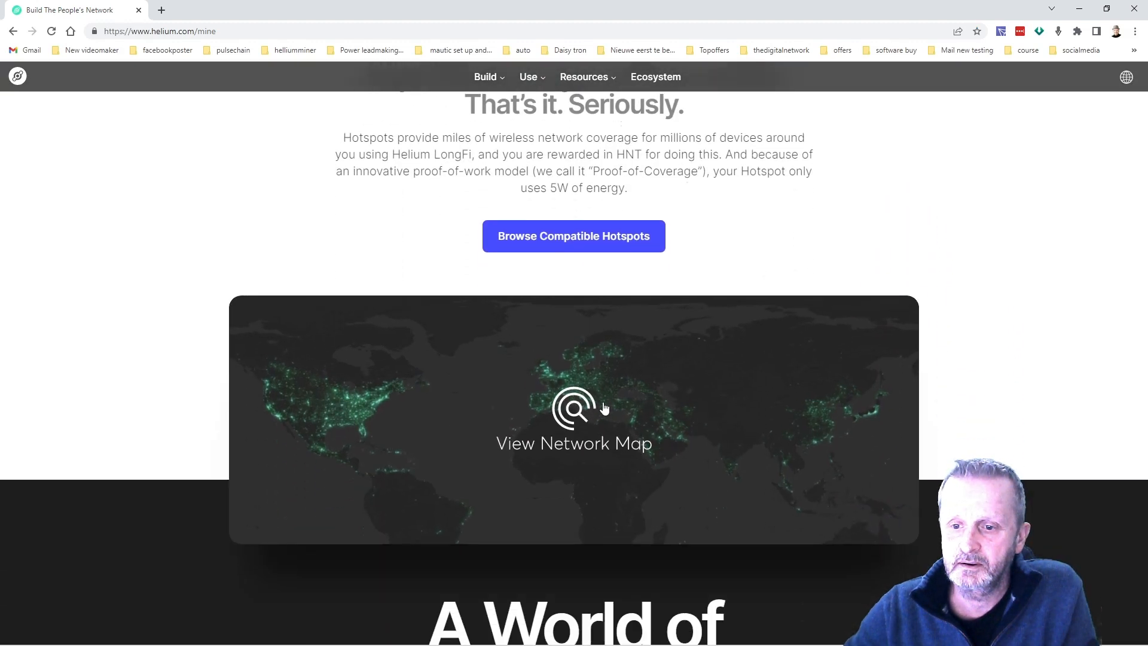
# - Launch the live network map, locate near Roeselare, and open Powerful Satin Moth from the roadside hex
pyautogui.click(574, 417)
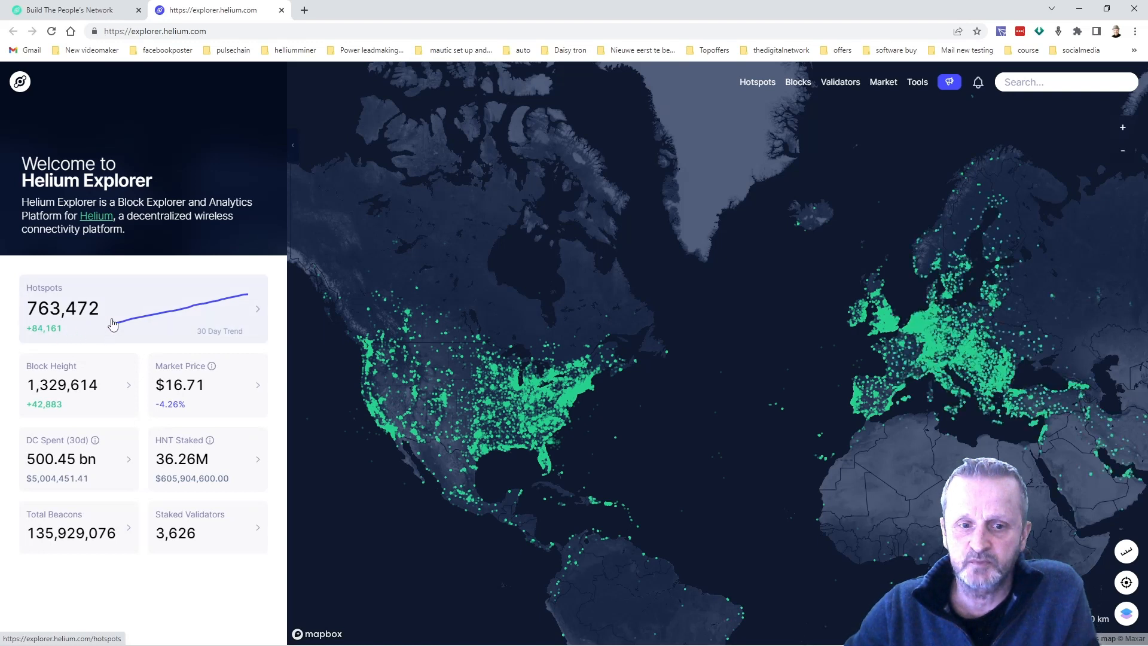
pyautogui.moveTo(62, 327)
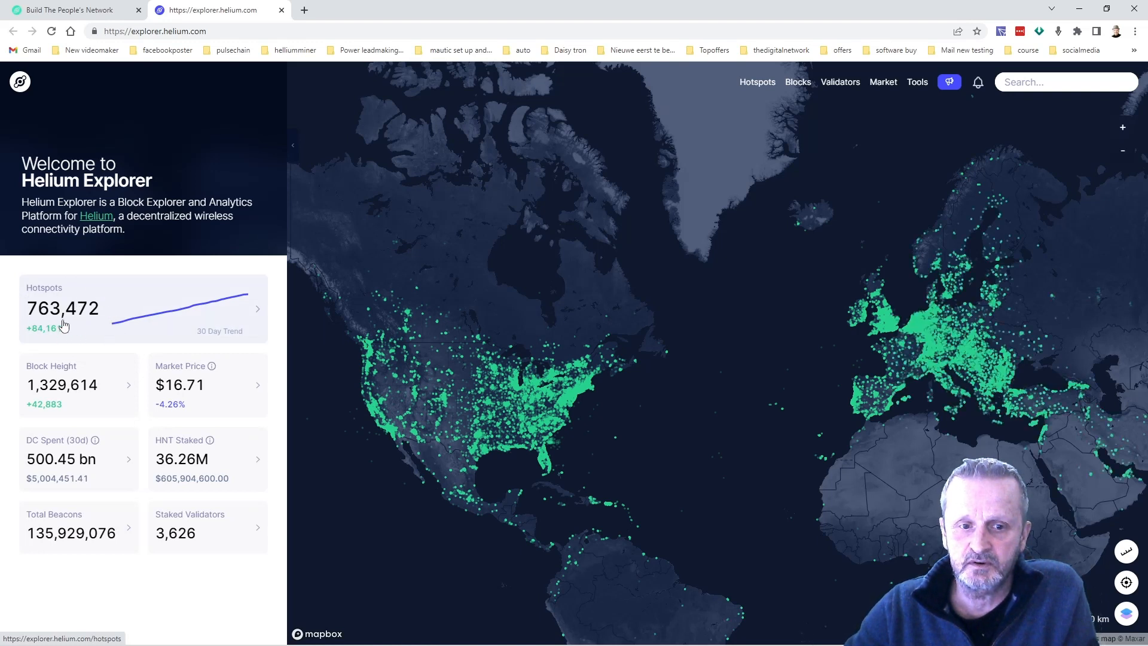
pyautogui.moveTo(85, 330)
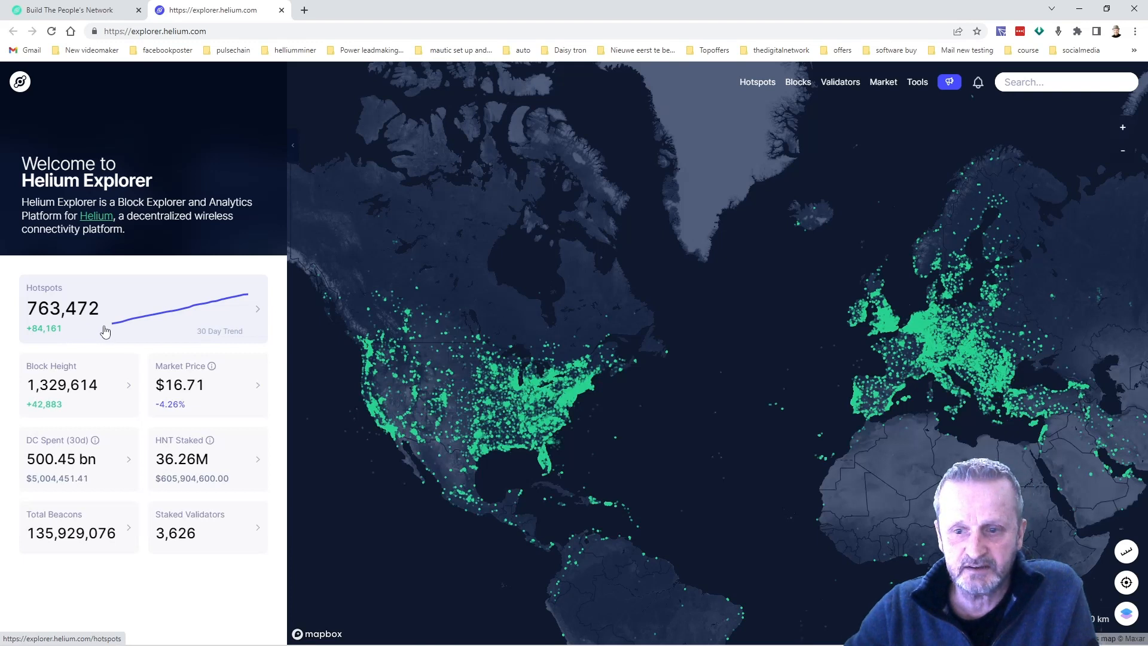
pyautogui.moveTo(813, 280)
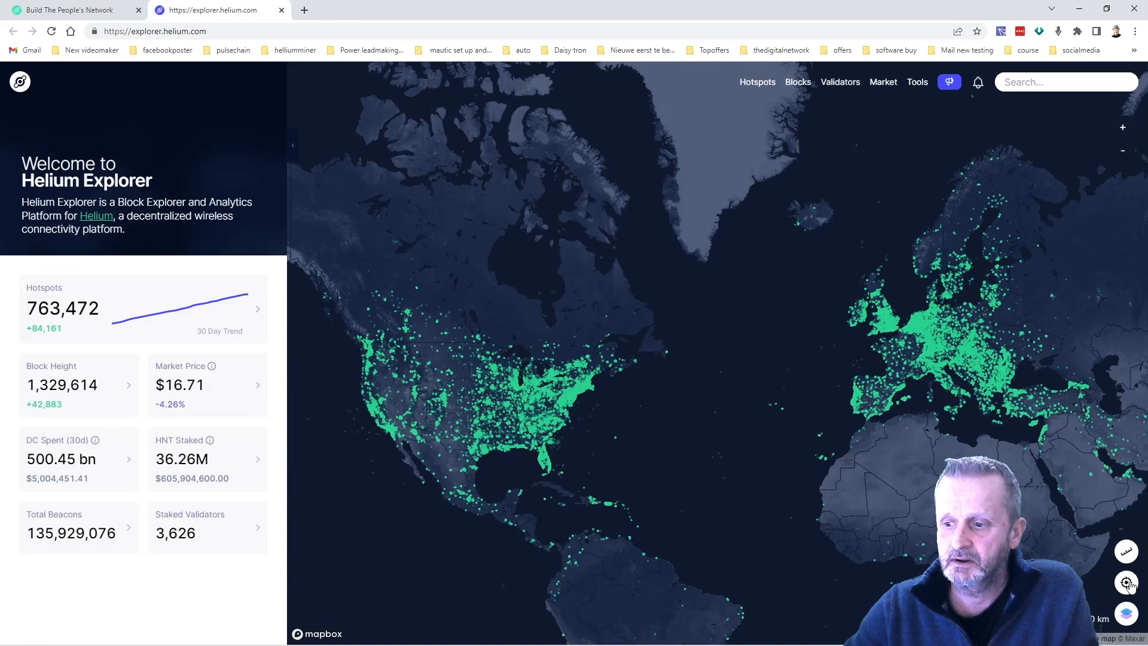
pyautogui.click(1121, 127)
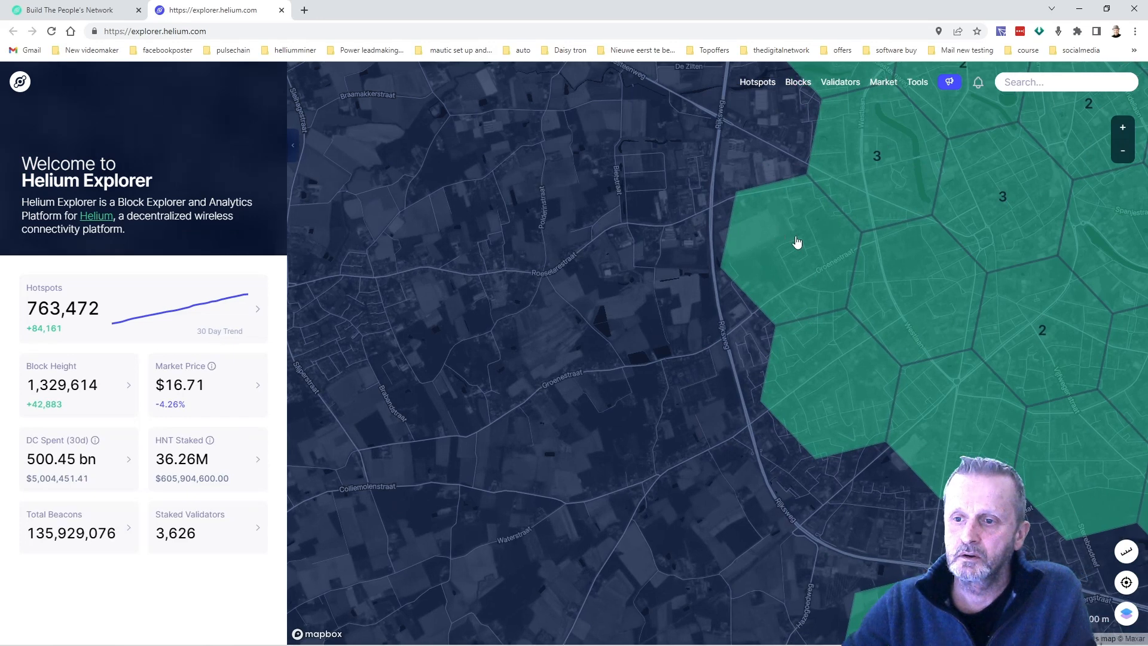
pyautogui.click(797, 242)
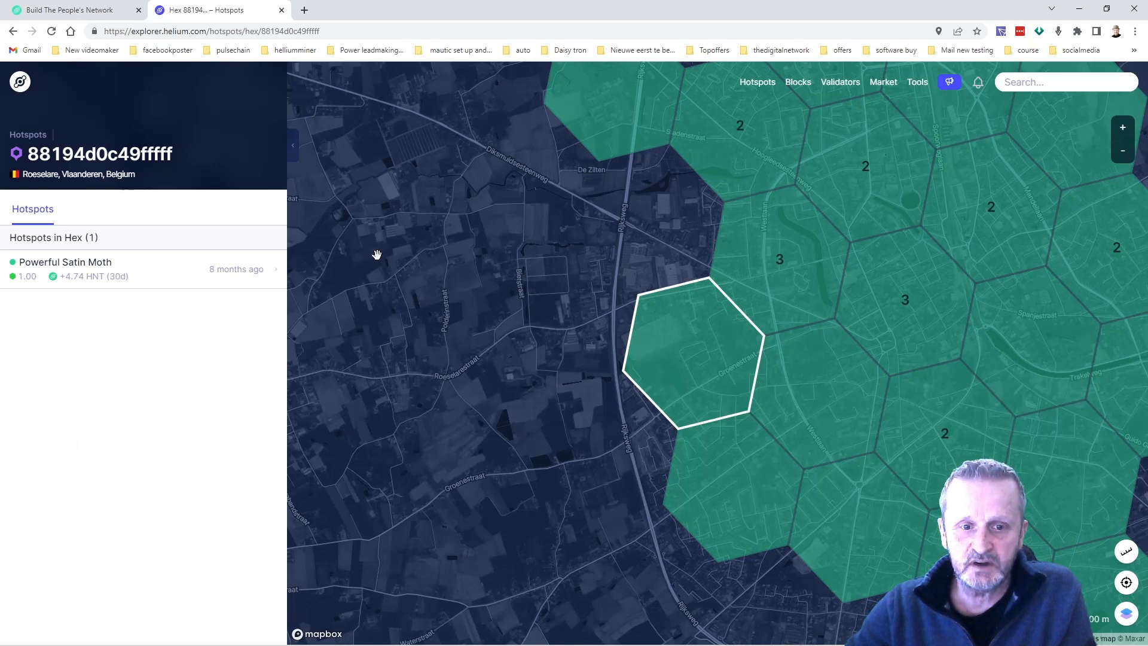
pyautogui.click(65, 261)
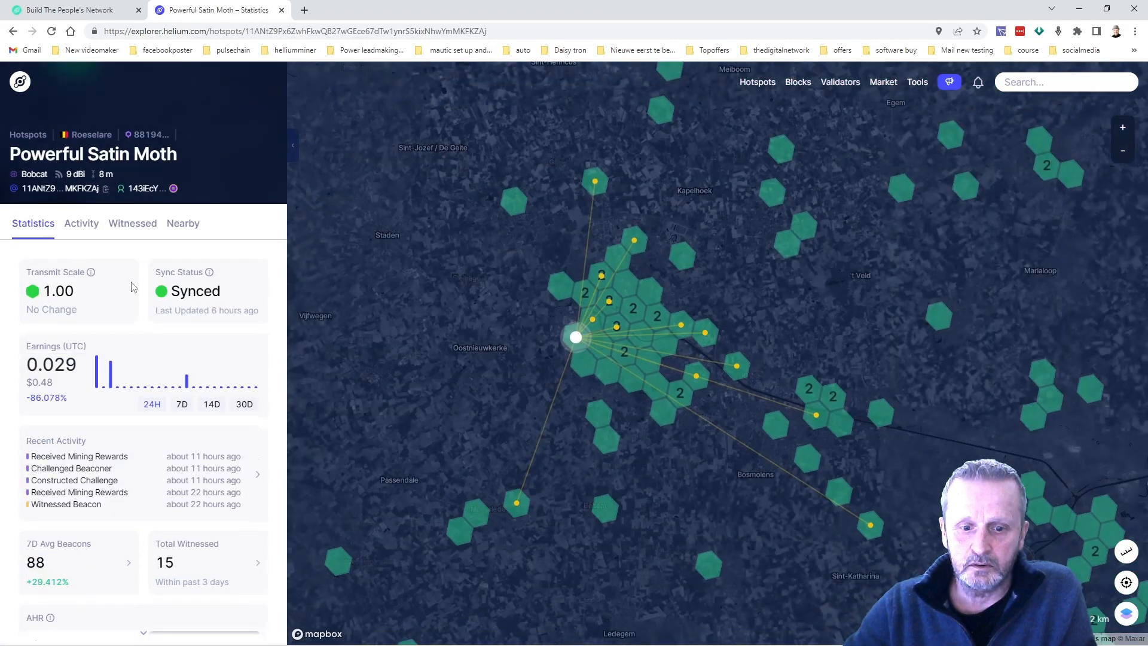
pyautogui.moveTo(162, 572)
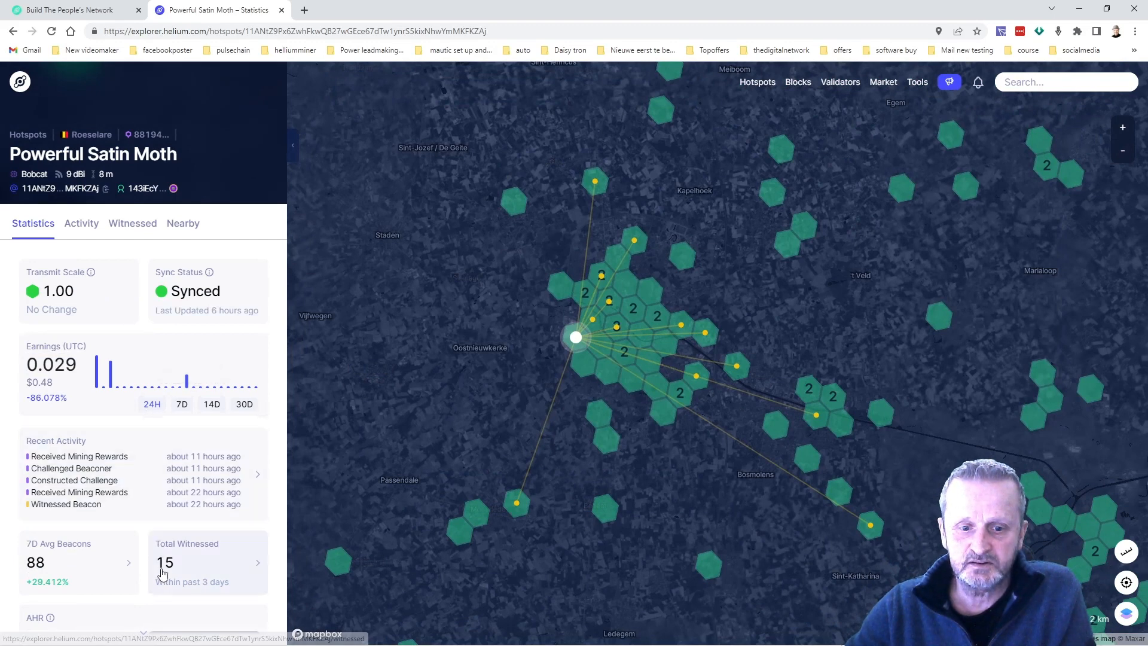
pyautogui.moveTo(144, 472)
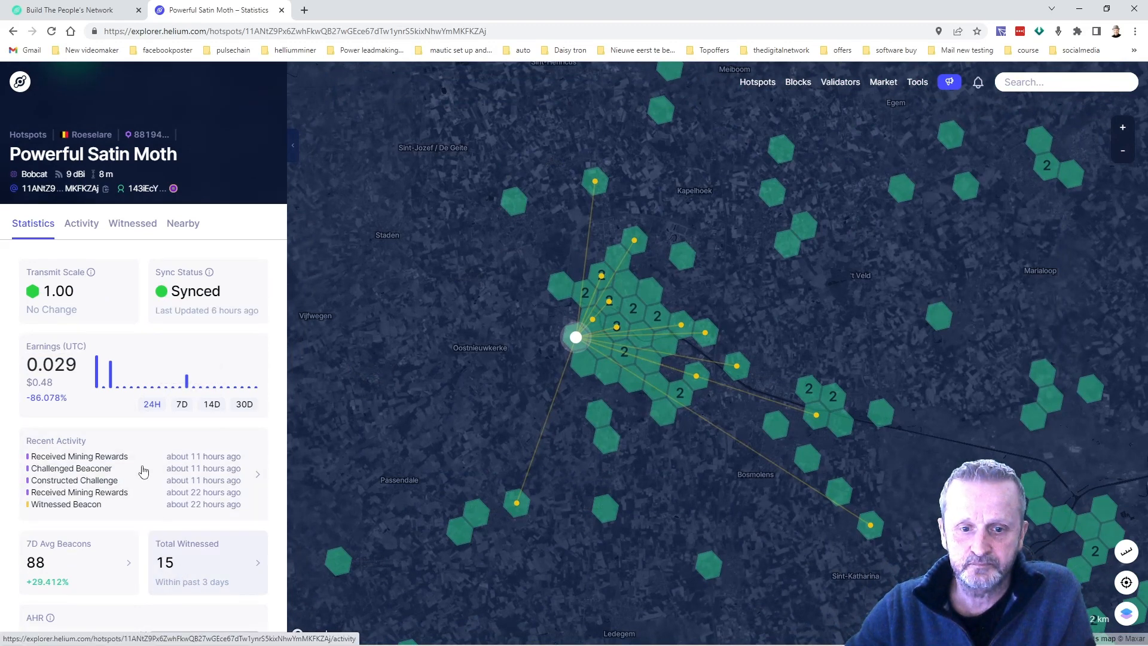
pyautogui.moveTo(254, 401)
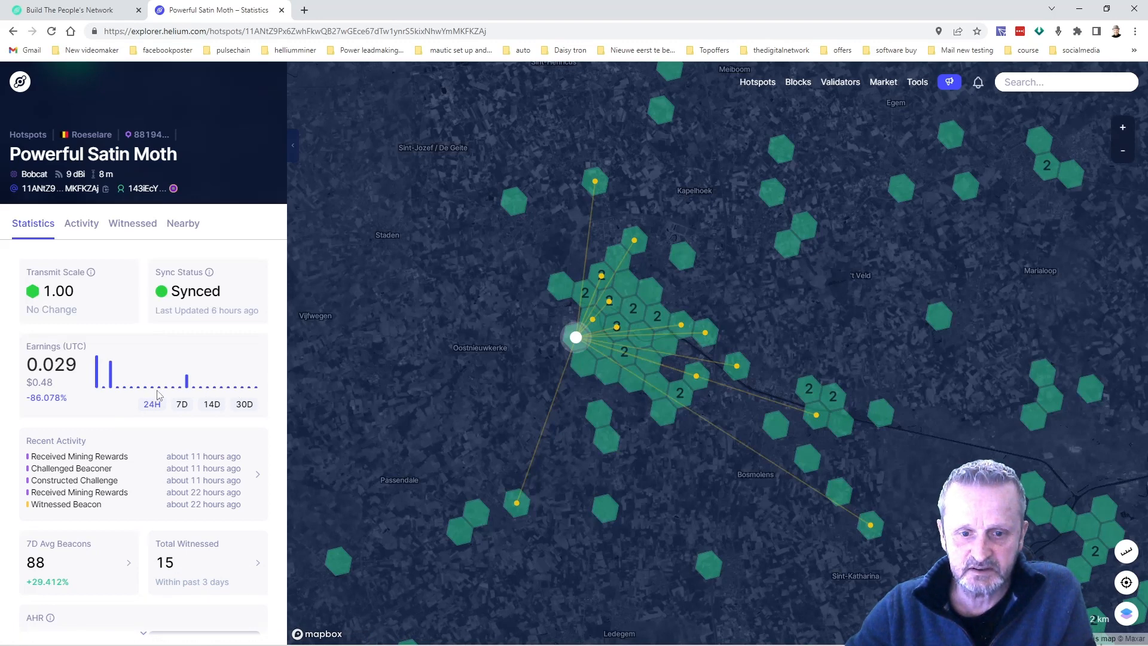
# - Switch Powerful Satin Moth's earnings from 7 days (1.514 HNT) to 30 days (4.742 HNT)
pyautogui.click(182, 403)
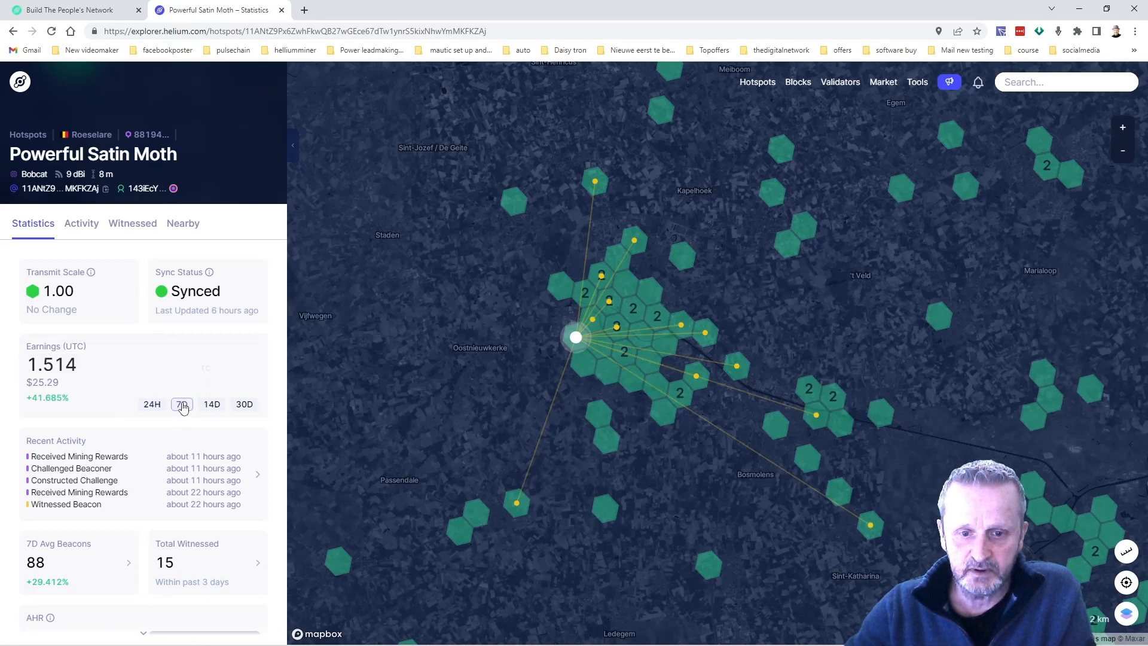
pyautogui.click(181, 403)
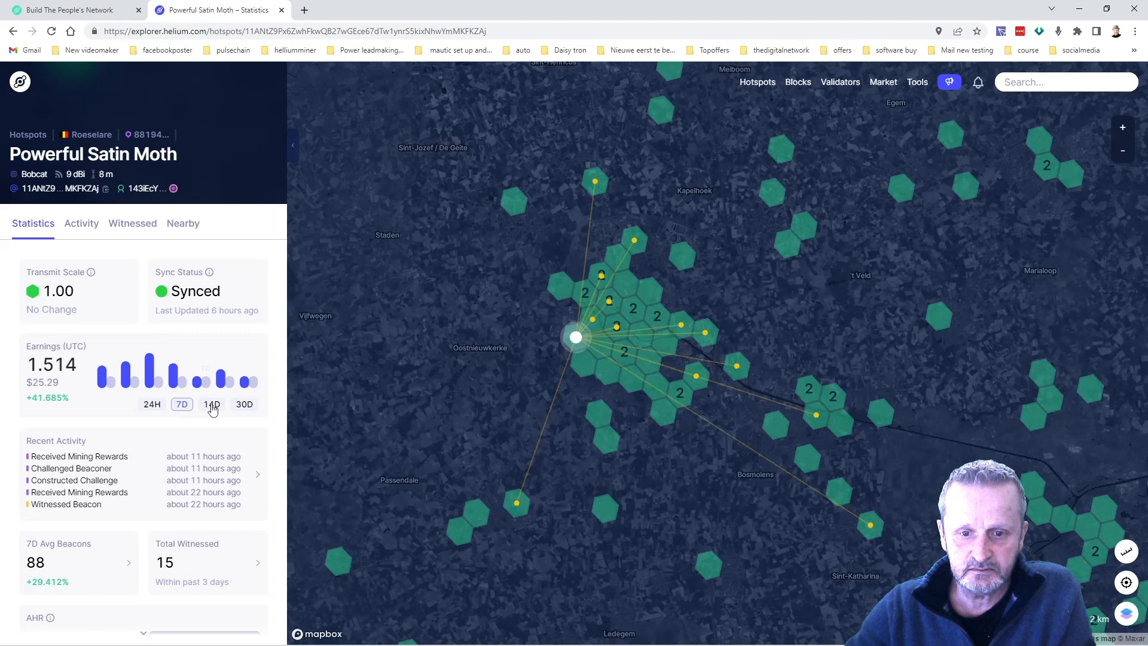
pyautogui.moveTo(231, 418)
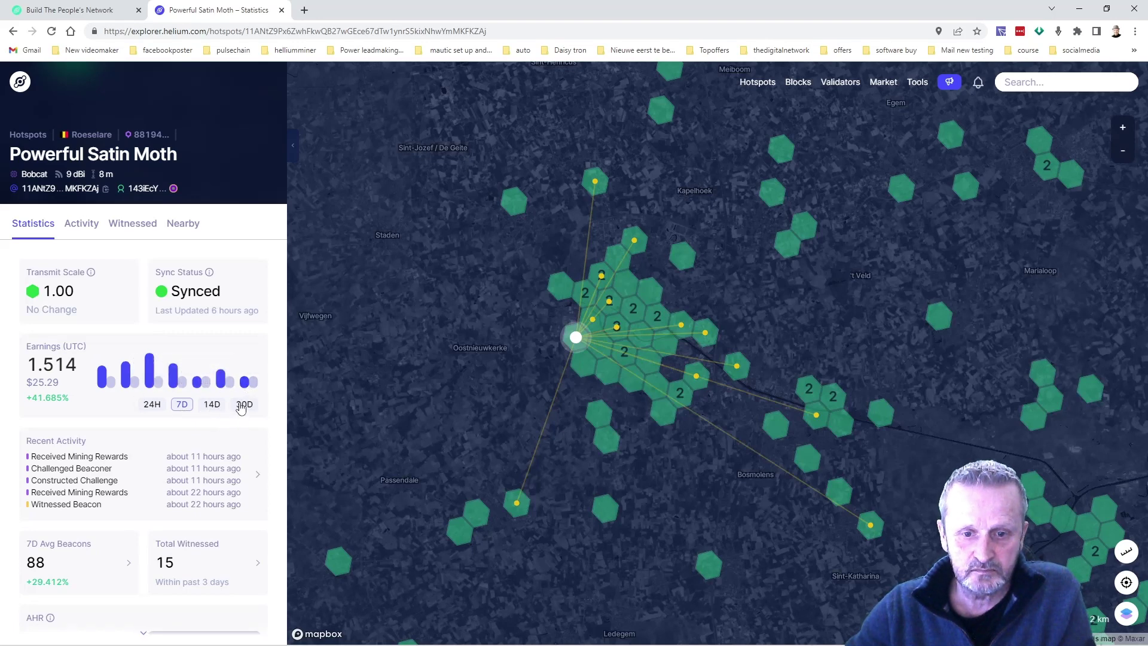
pyautogui.click(244, 403)
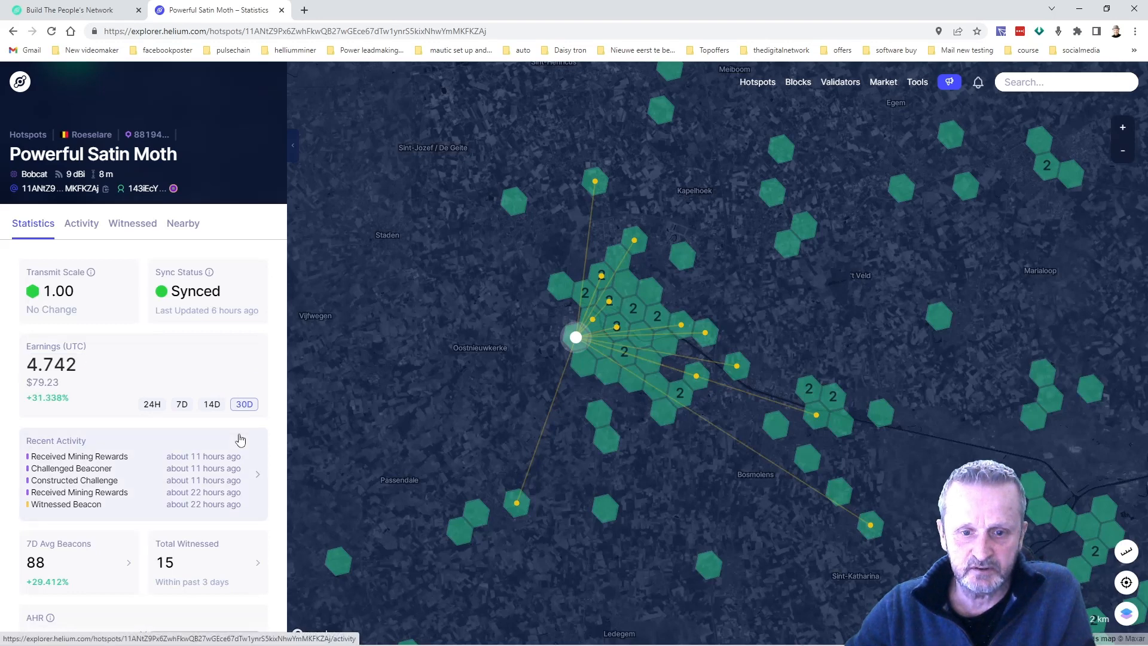
pyautogui.moveTo(232, 372)
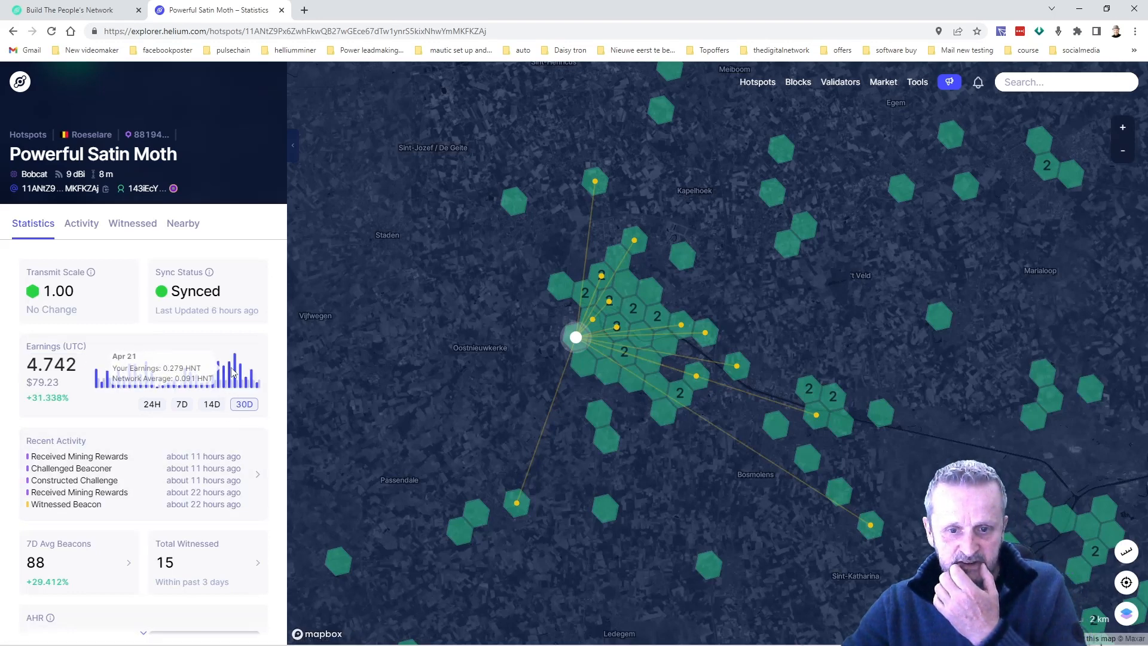
pyautogui.moveTo(238, 366)
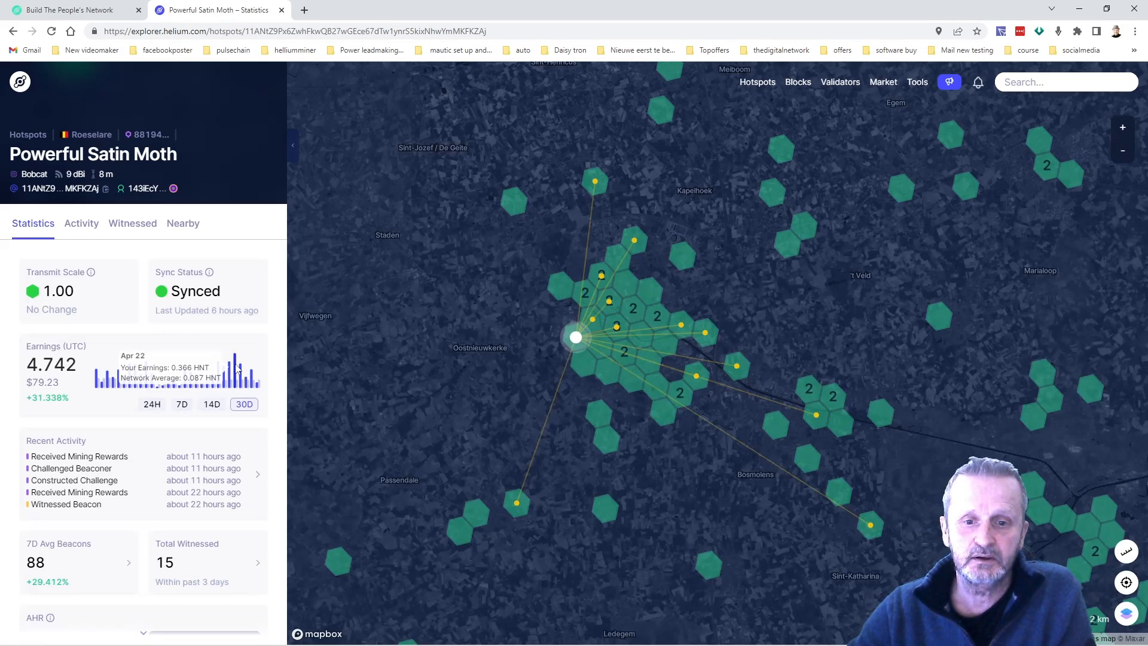
pyautogui.moveTo(229, 418)
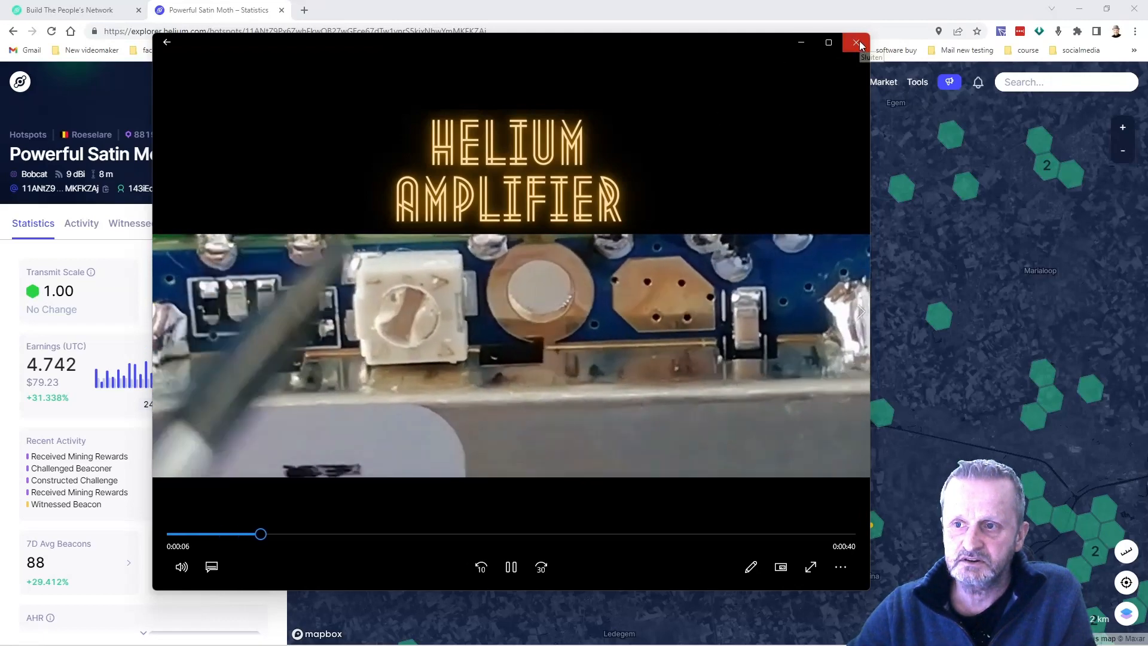
# - Close the Helium Amplifier clip to return to Powerful Satin Moth's map page
pyautogui.click(855, 42)
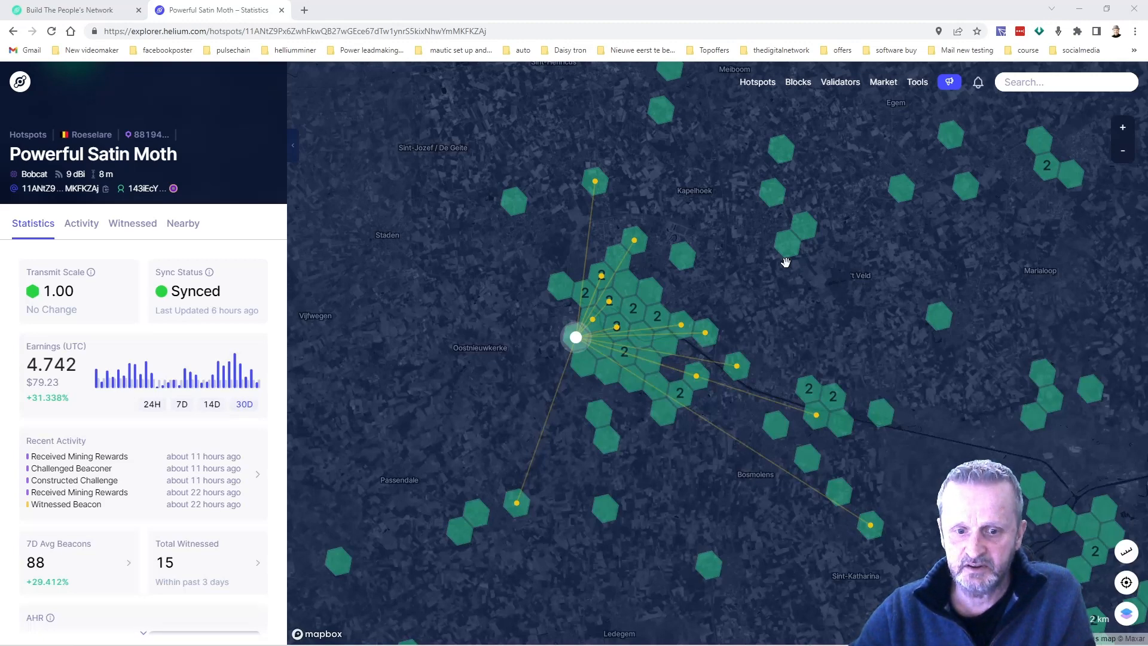
pyautogui.moveTo(396, 302)
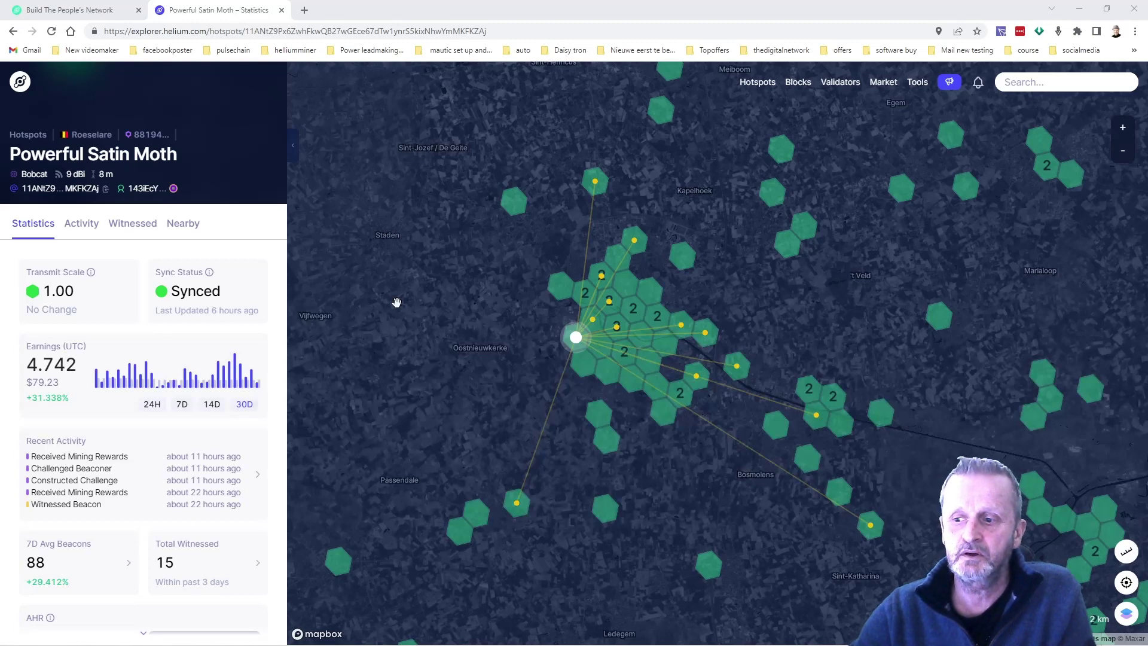
pyautogui.moveTo(431, 273)
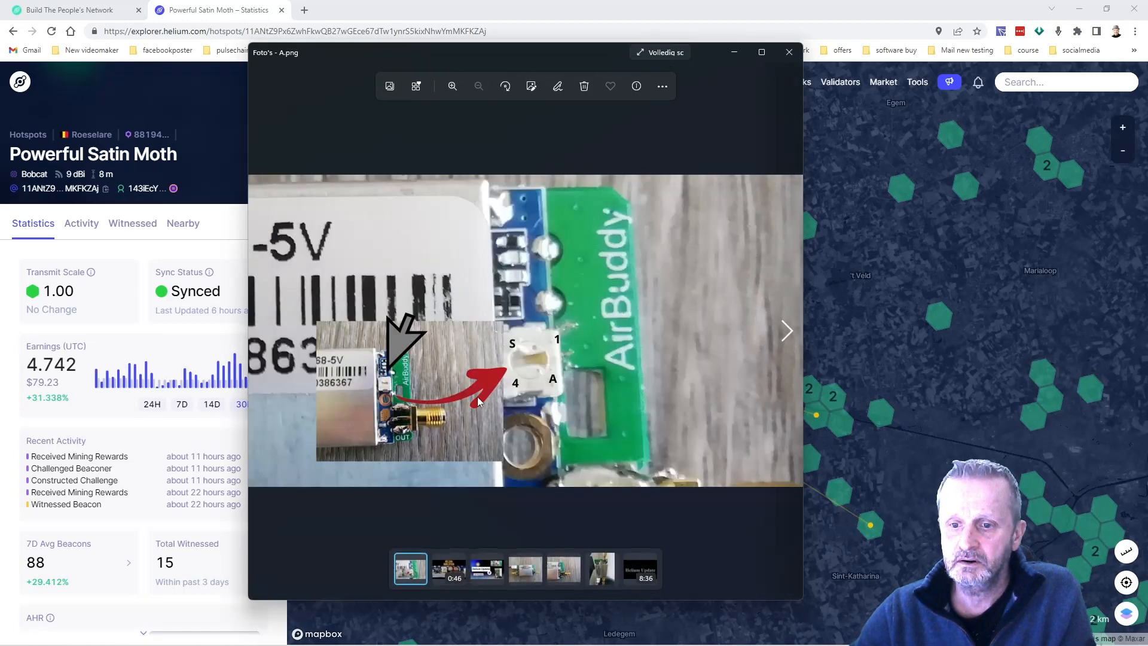
pyautogui.moveTo(536, 406)
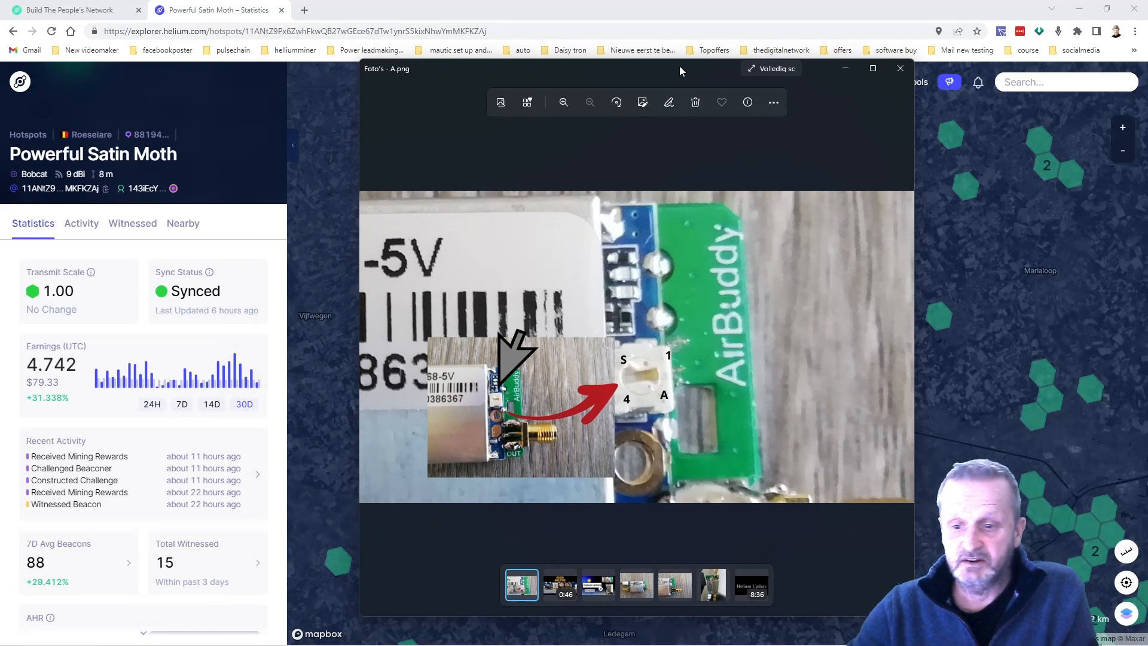
pyautogui.moveTo(643, 358)
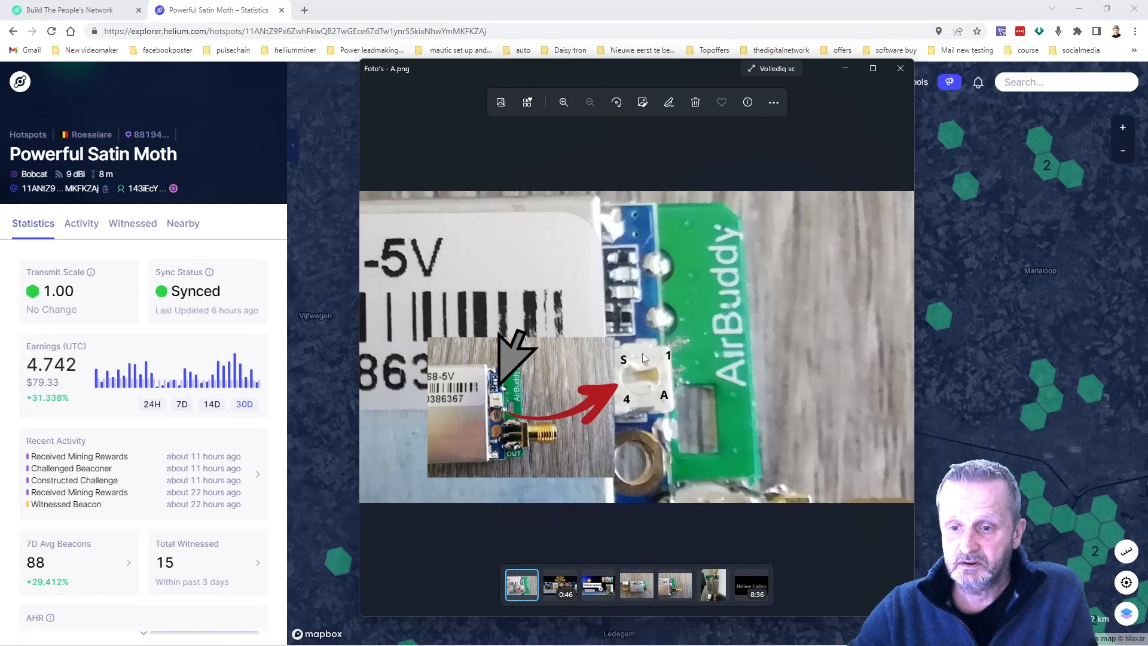
pyautogui.moveTo(632, 380)
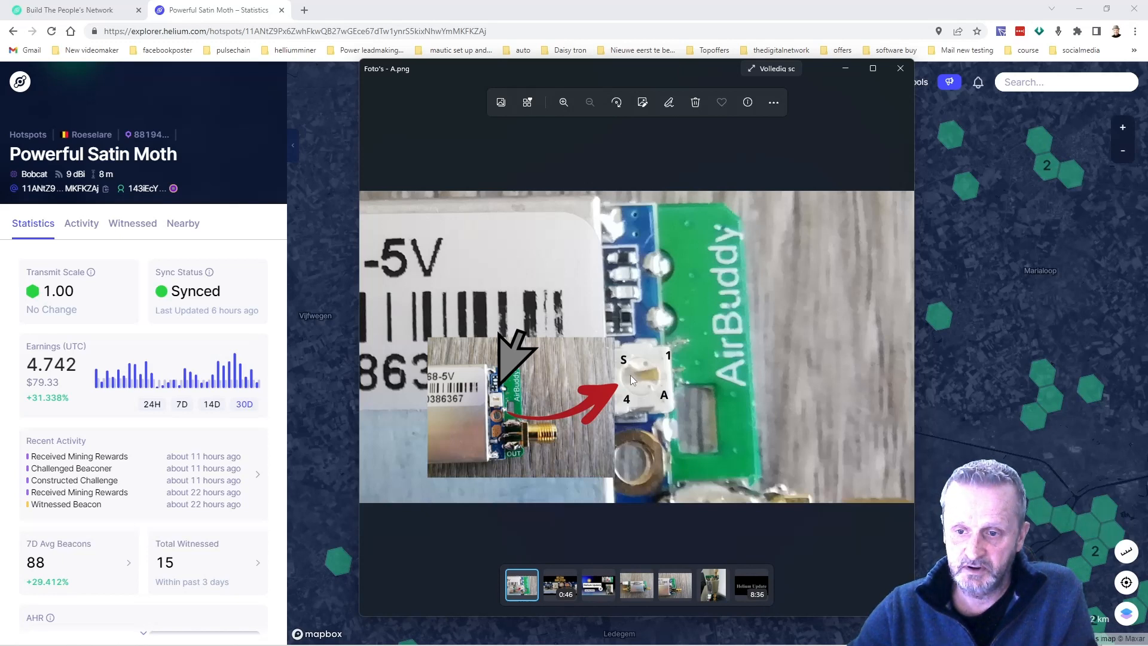
pyautogui.moveTo(664, 347)
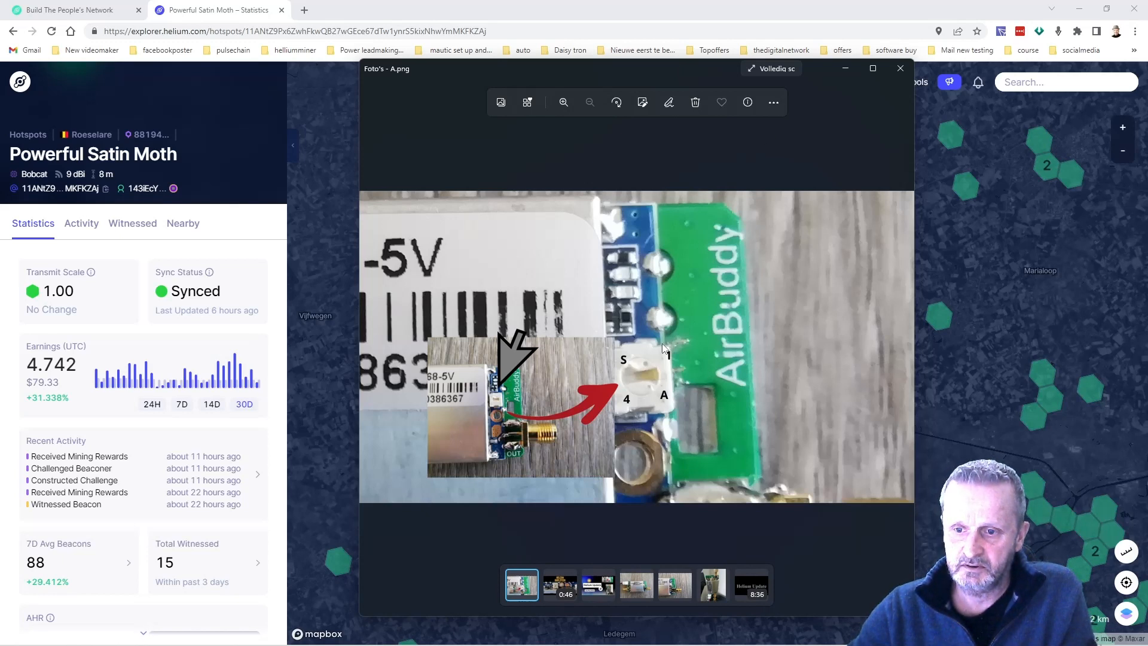
pyautogui.moveTo(649, 345)
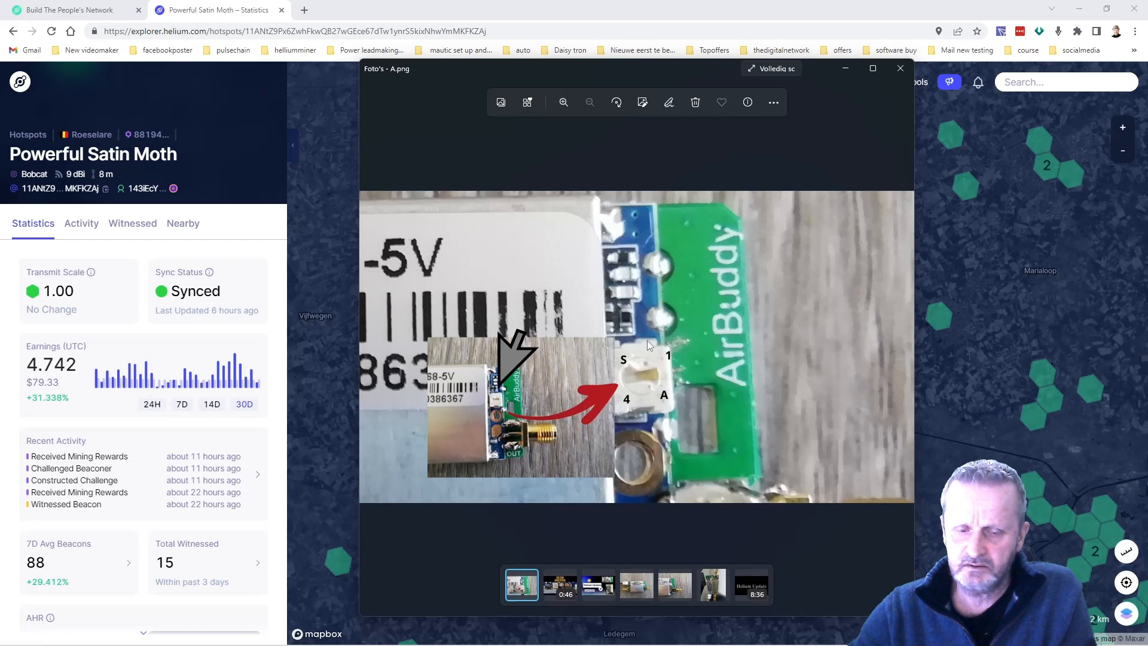
pyautogui.moveTo(900, 68)
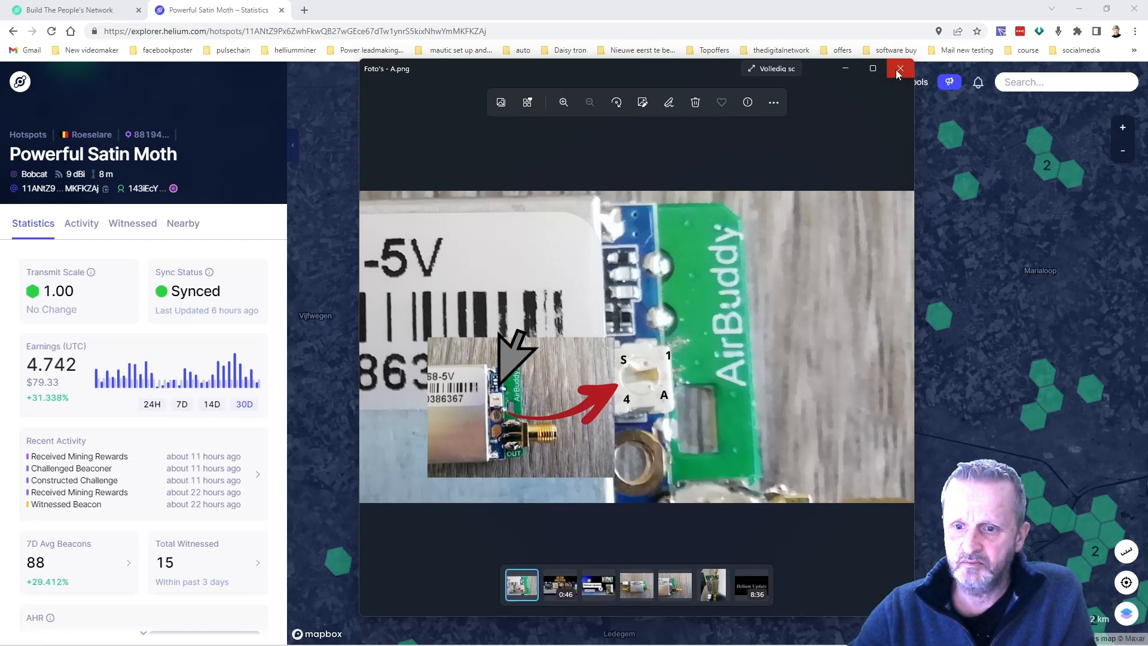
pyautogui.moveTo(899, 69)
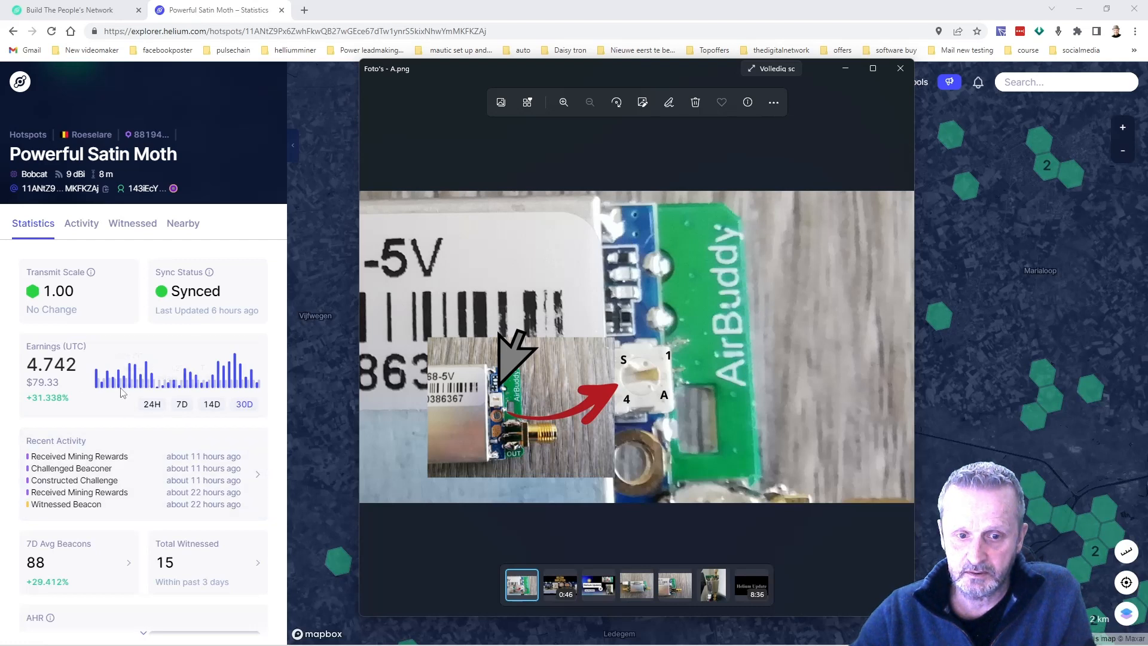
pyautogui.moveTo(580, 346)
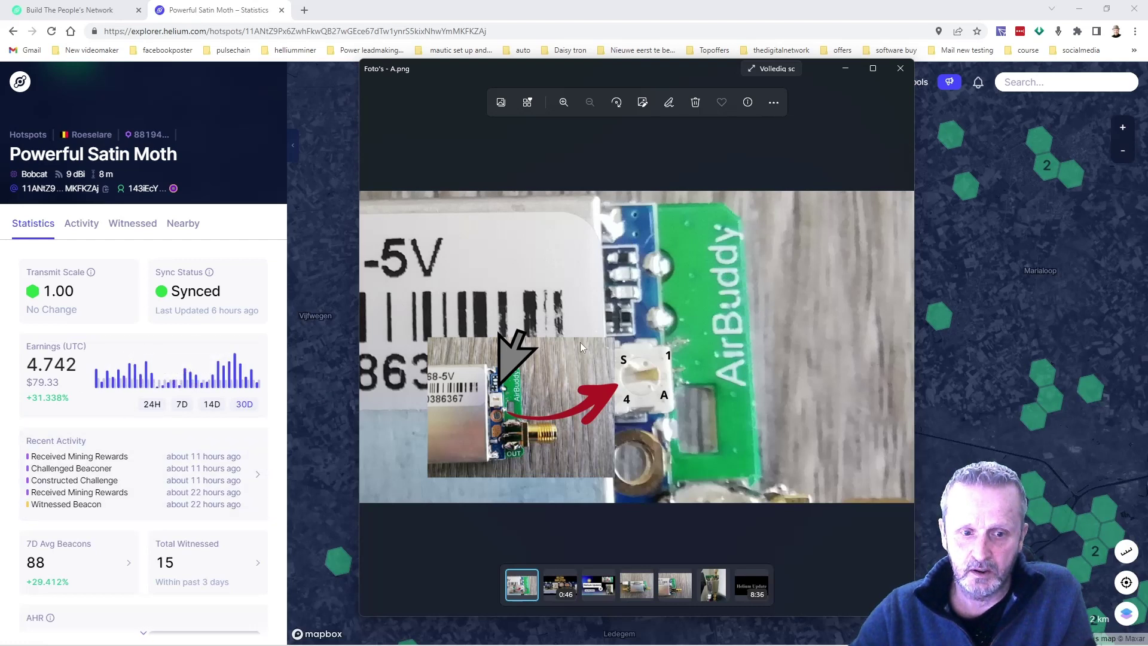
pyautogui.moveTo(818, 99)
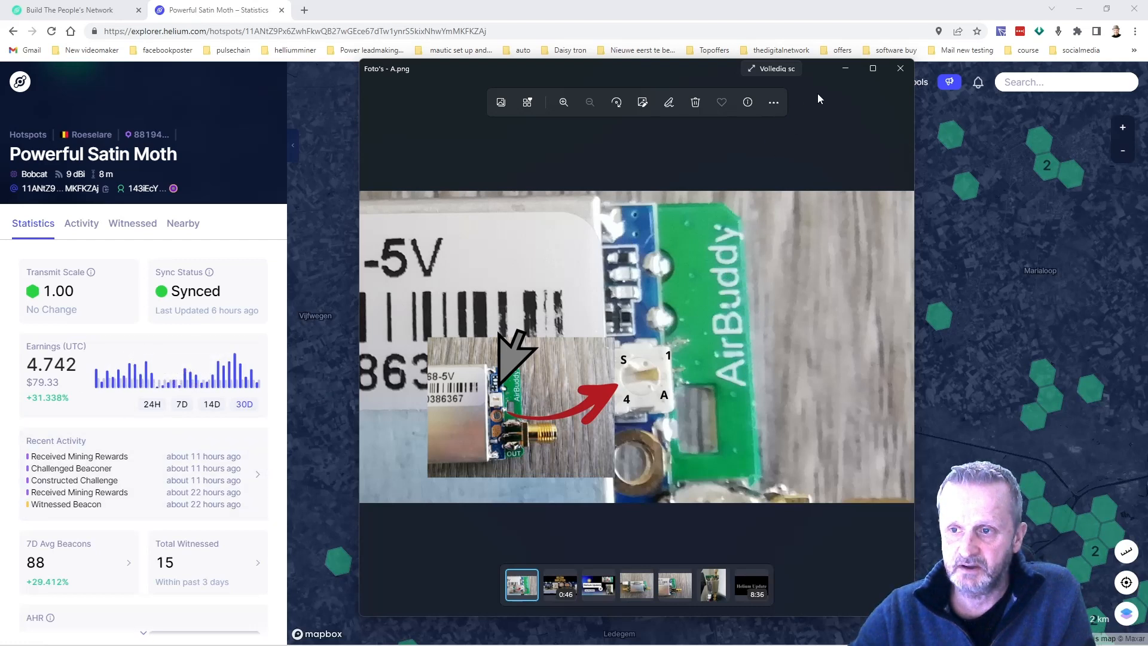
# - Close the amplifier connector photo and then the Helium Amplifier video, returning to the witness map
pyautogui.click(899, 68)
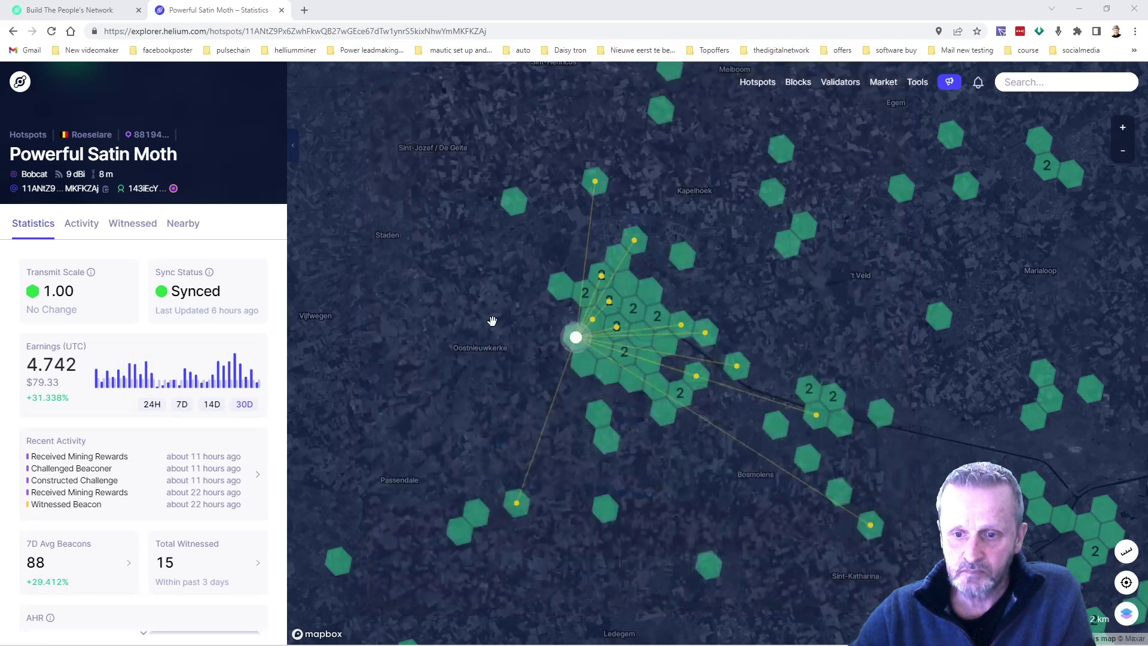
pyautogui.moveTo(469, 351)
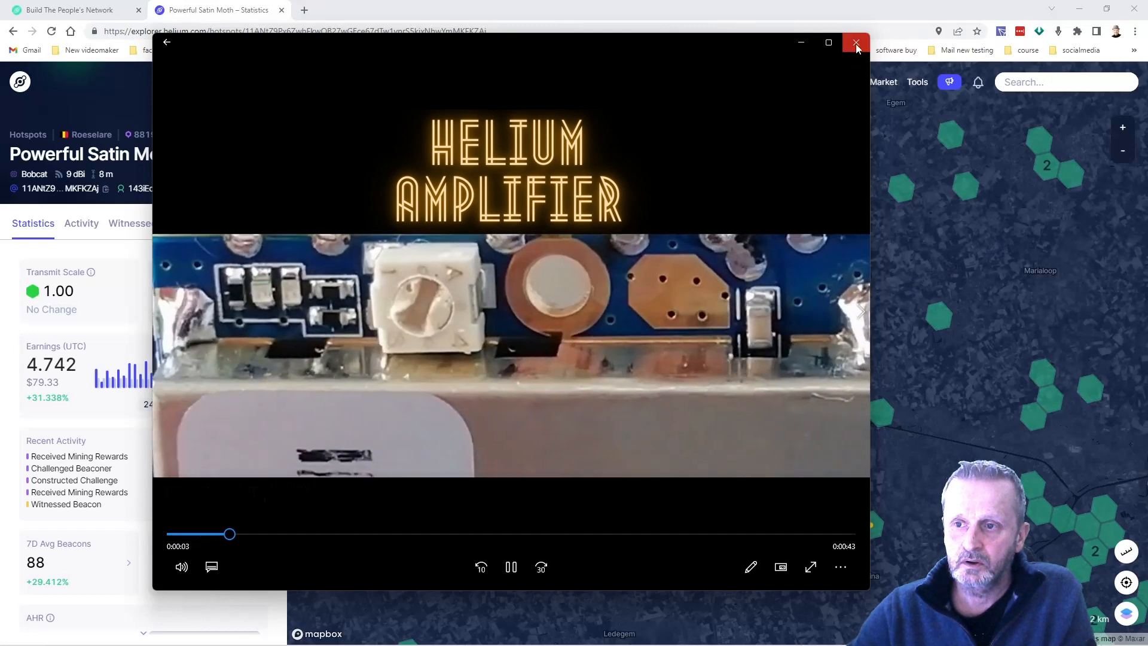
pyautogui.moveTo(855, 42)
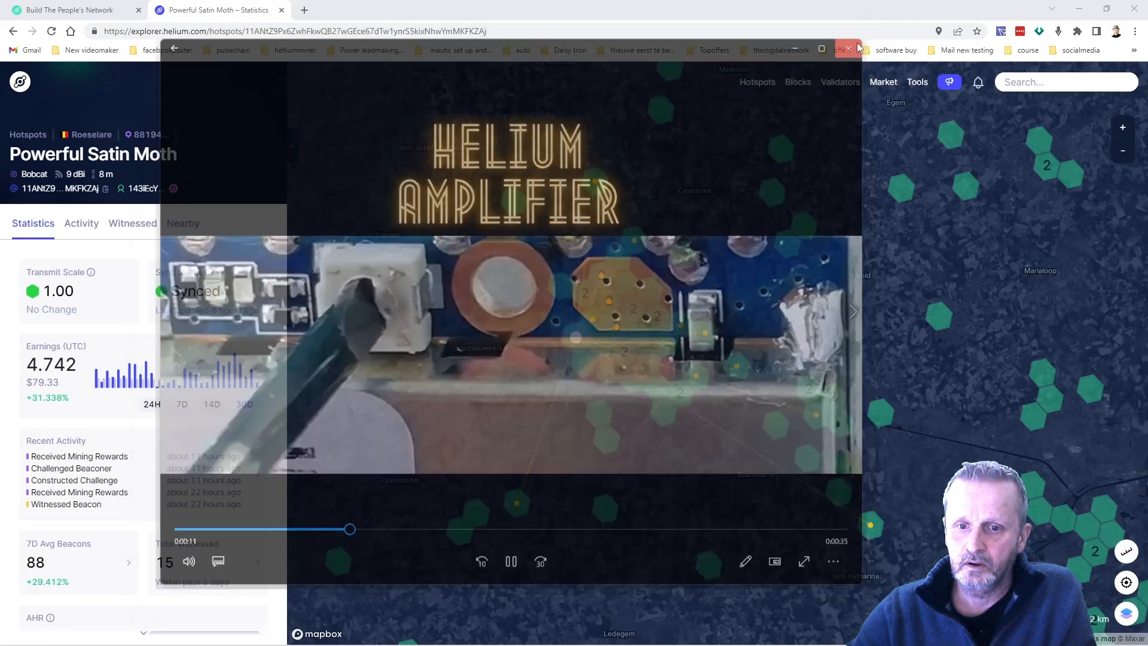
pyautogui.click(847, 49)
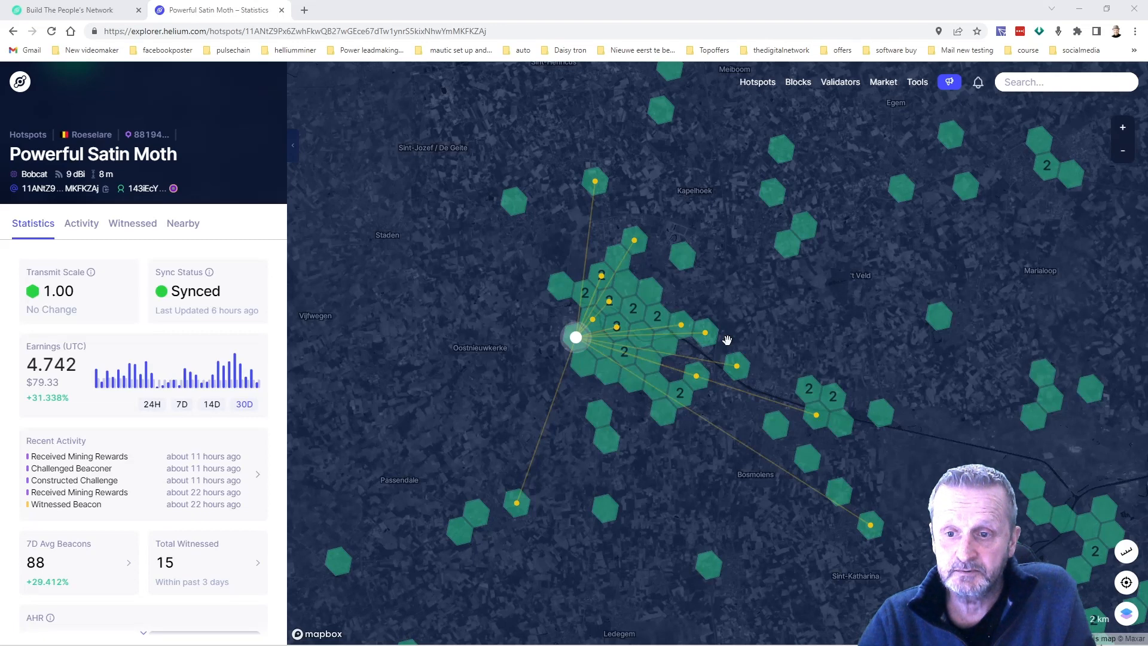
pyautogui.moveTo(732, 410)
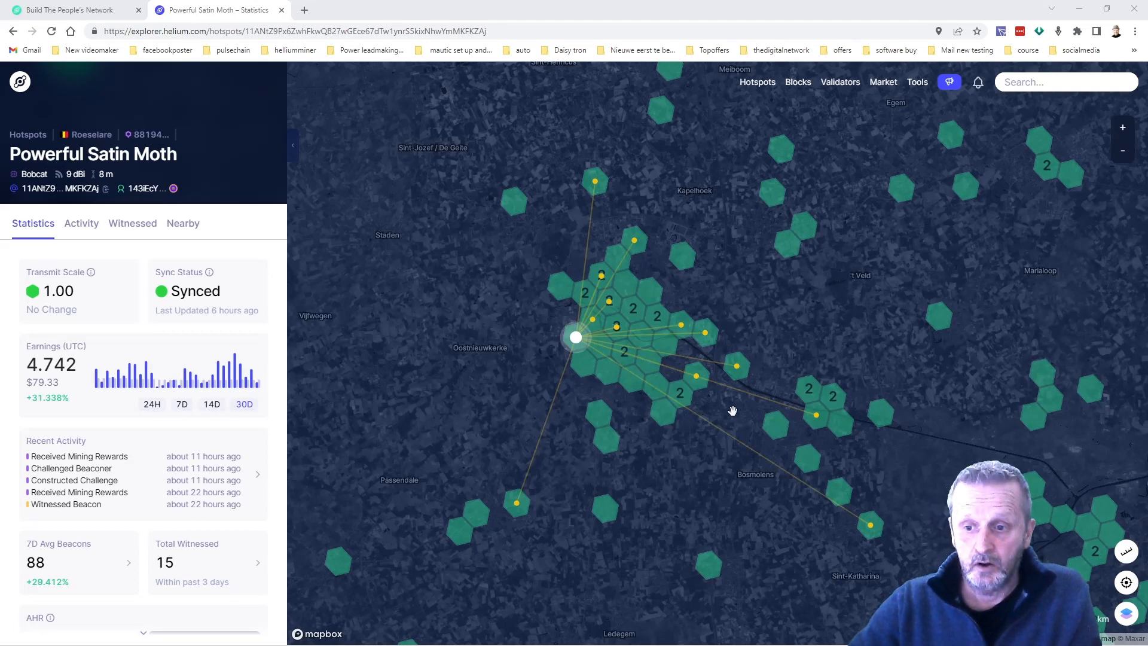
# - Zoom the map out from the witness lines toward the hex clusters near Zerkegem and Stalhille
pyautogui.scroll(-3)
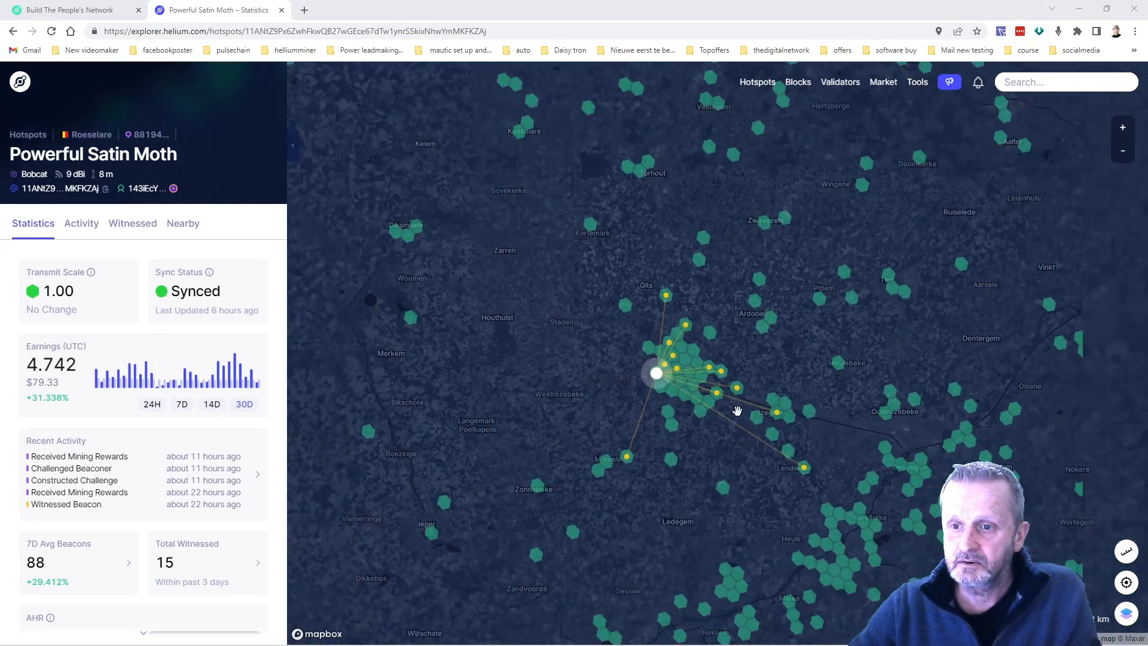
pyautogui.scroll(-3)
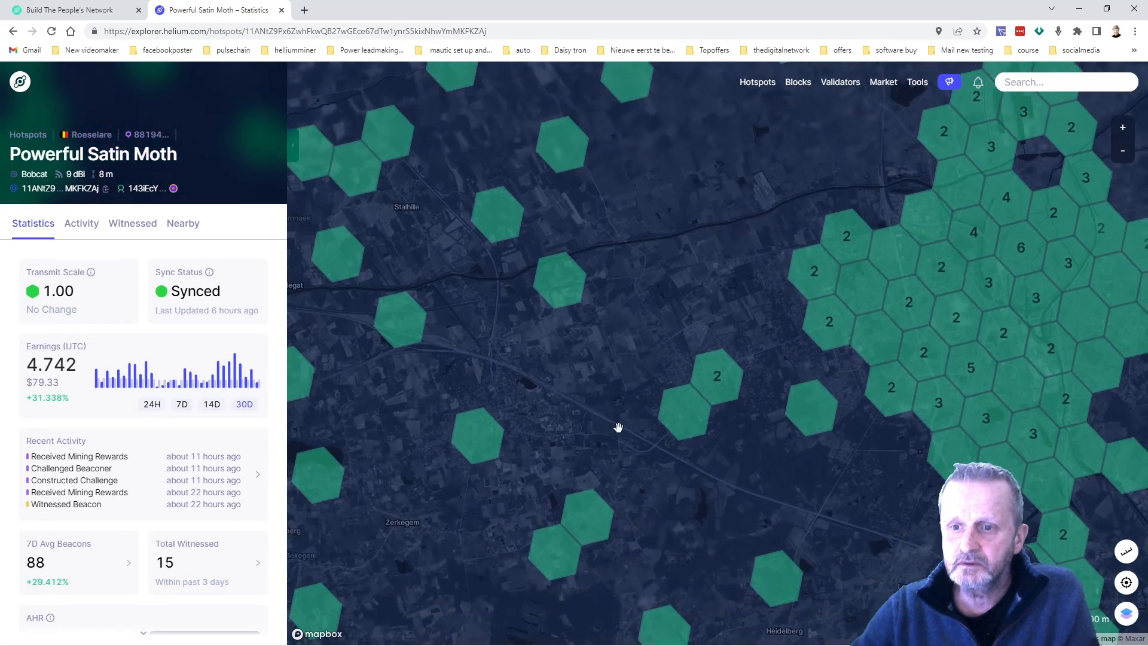
# - Open the hex near Bekegem and select the Passive Ivory Monkey hotspot in Oudenburg
pyautogui.scroll(-3)
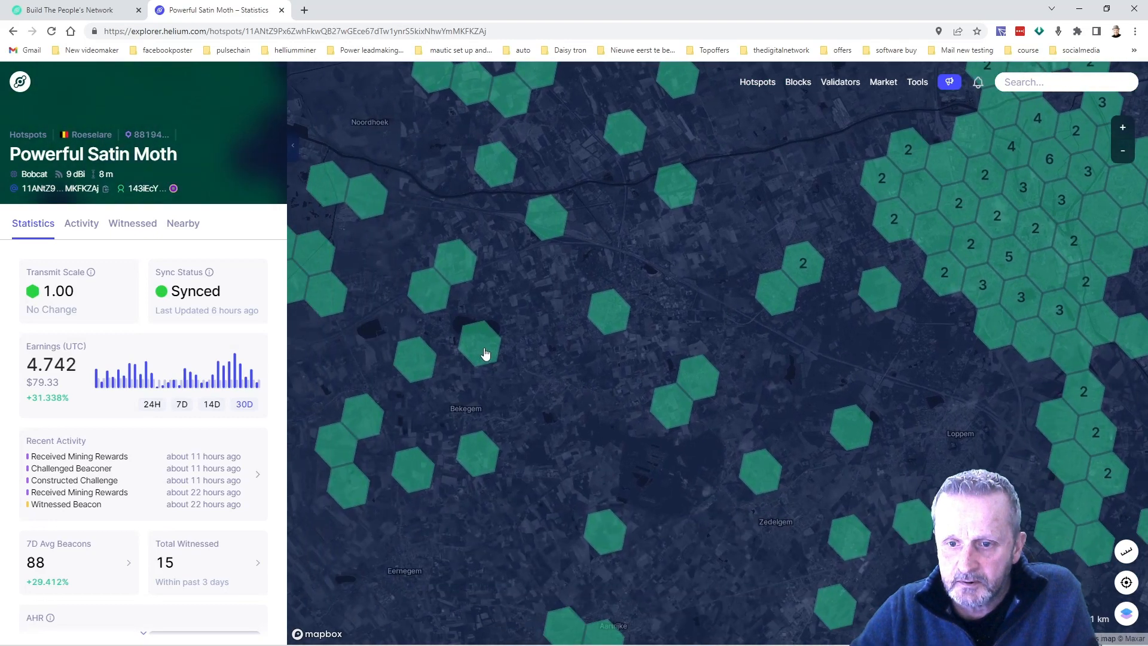
pyautogui.click(479, 344)
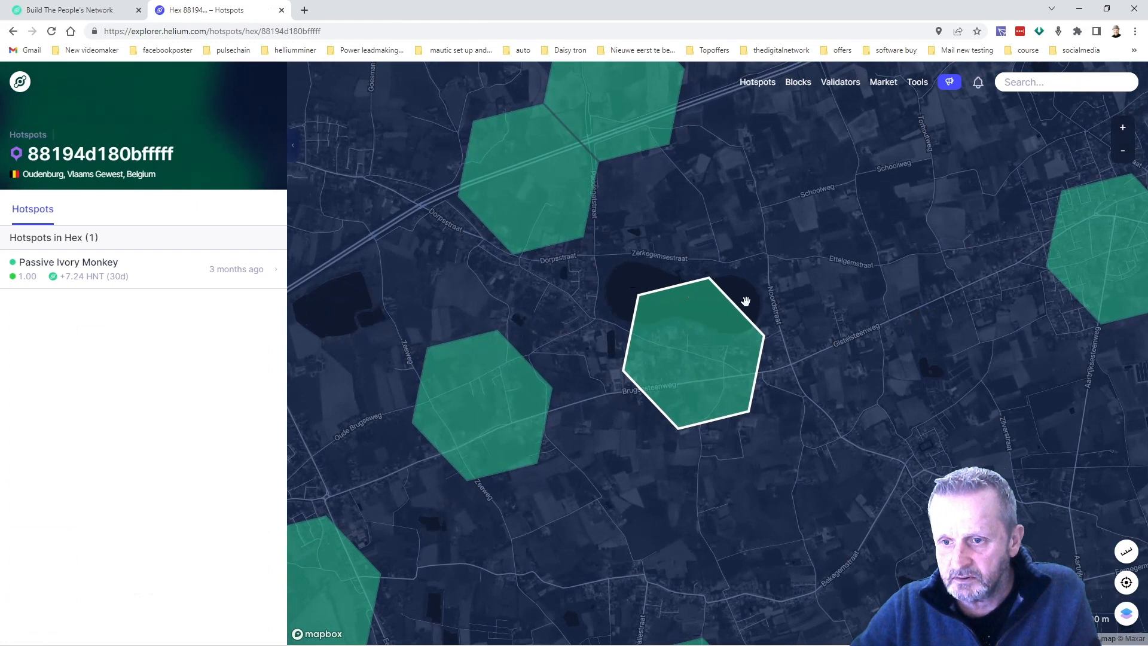
pyautogui.moveTo(488, 288)
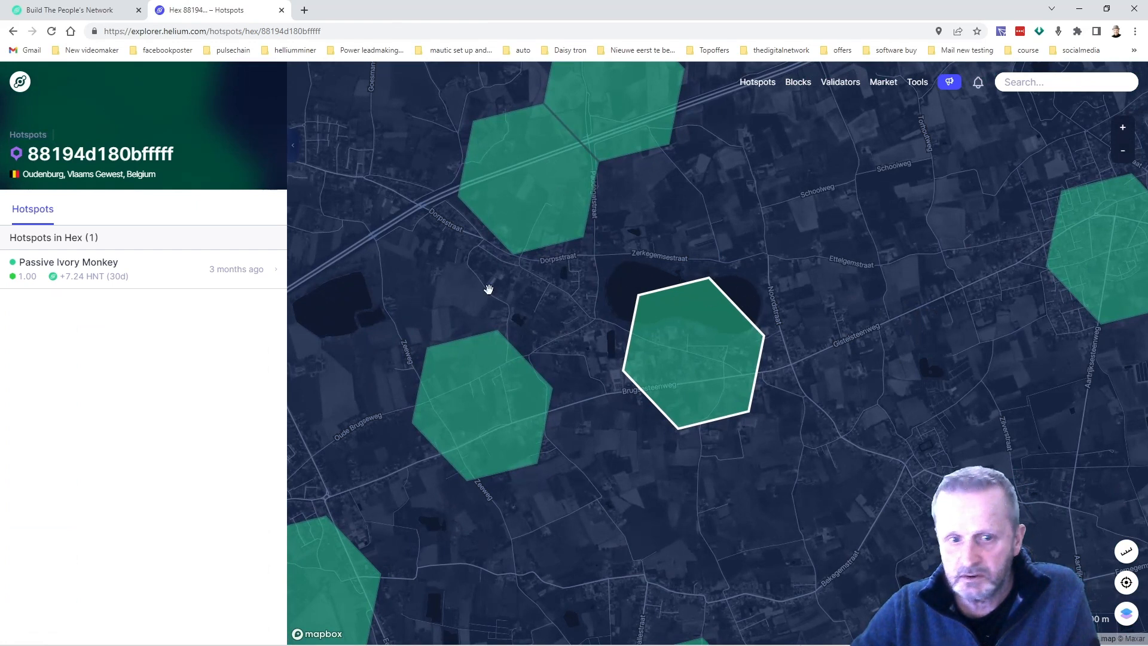
pyautogui.click(68, 261)
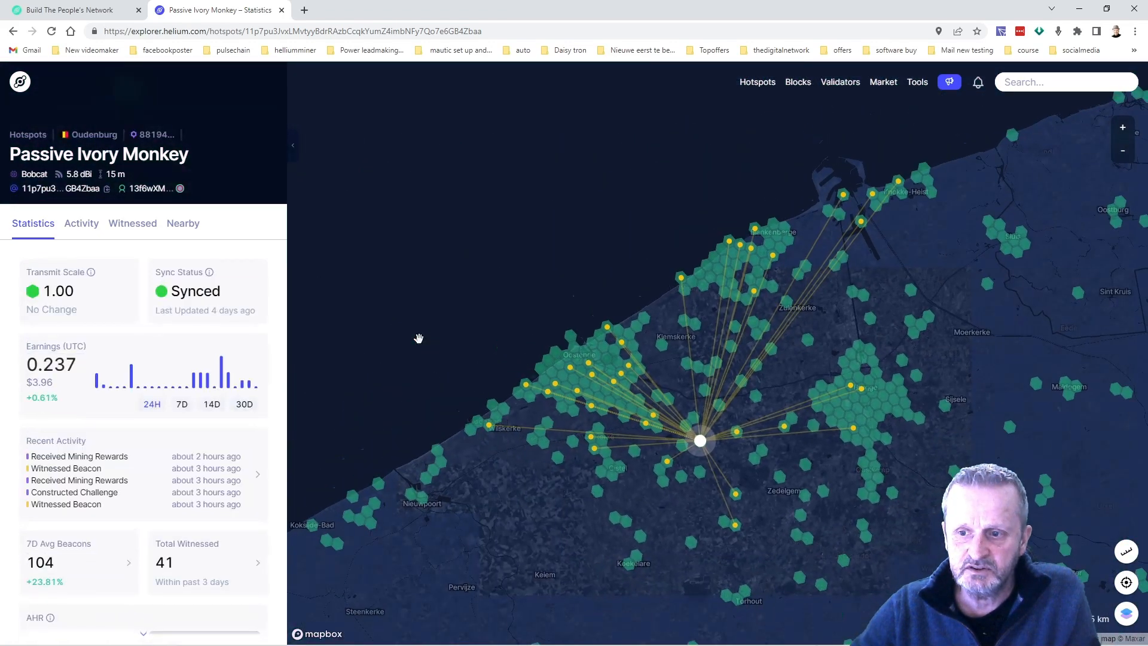
pyautogui.moveTo(167, 574)
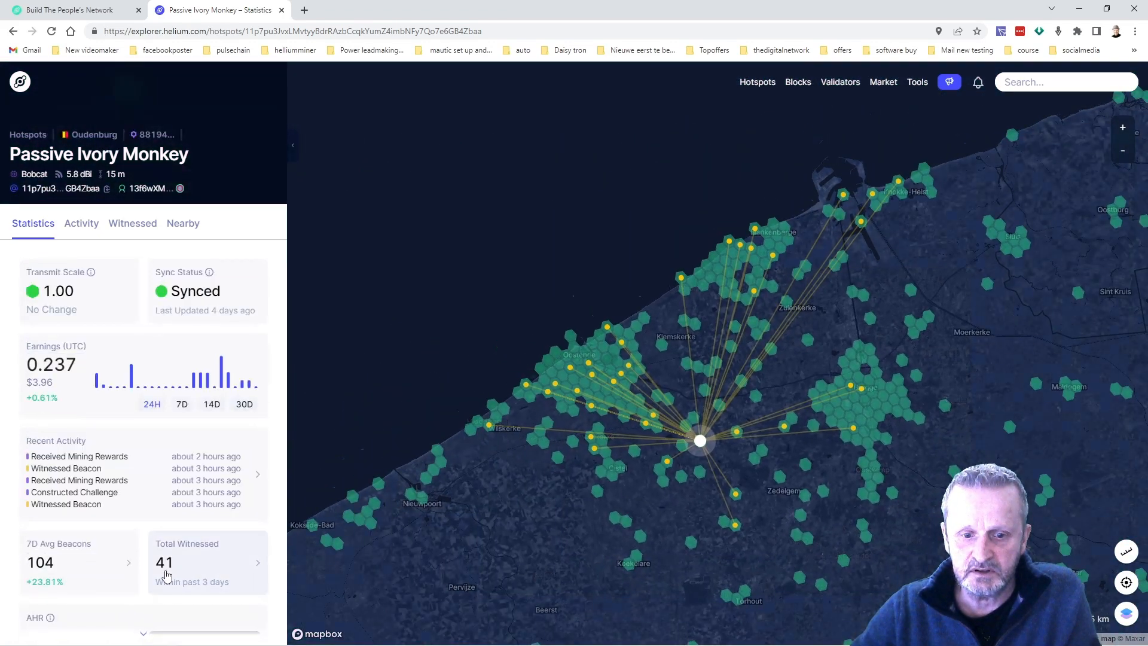
pyautogui.moveTo(187, 578)
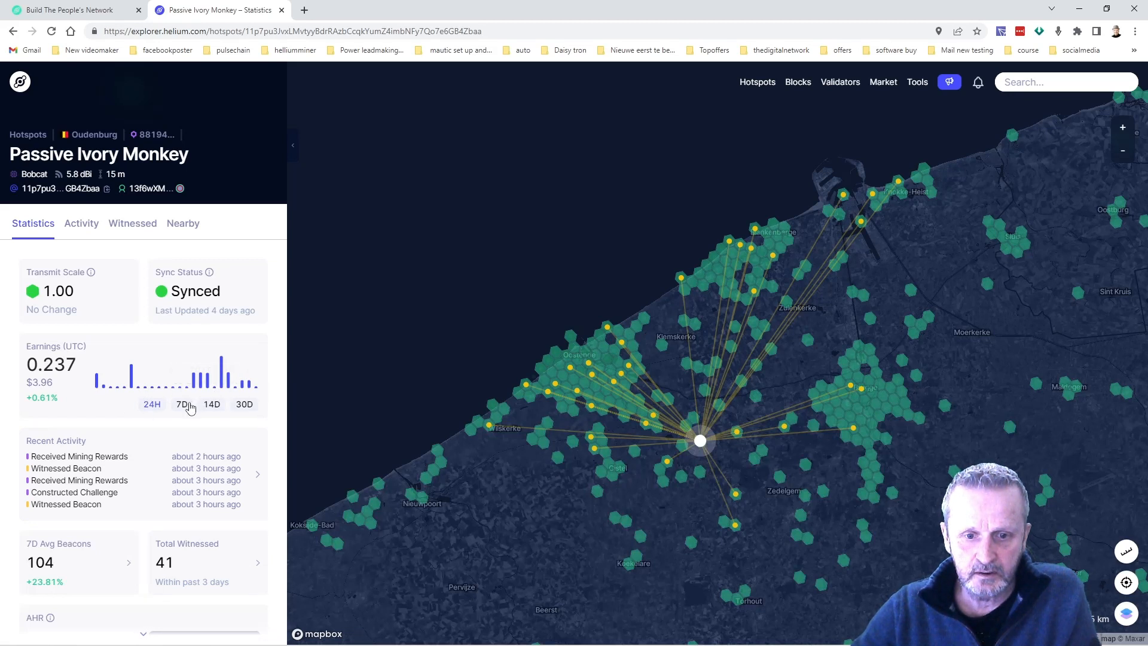
# - Switch Passive Ivory Monkey's earnings to 7 days (1.109) and then 14 days (2.493)
pyautogui.click(182, 403)
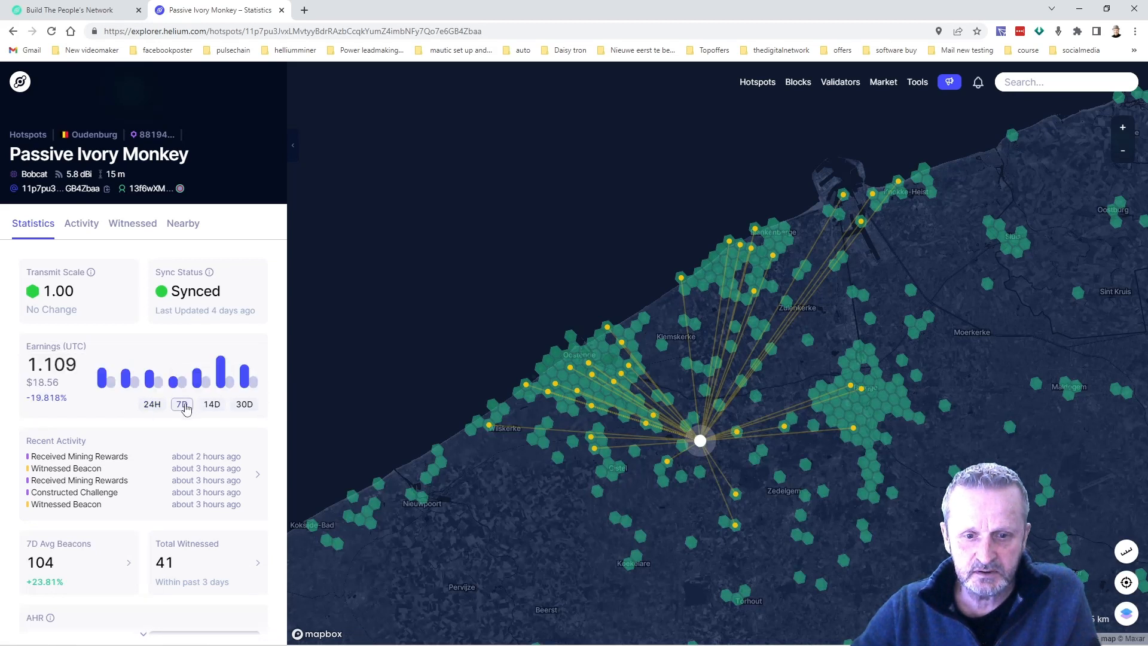
pyautogui.moveTo(230, 377)
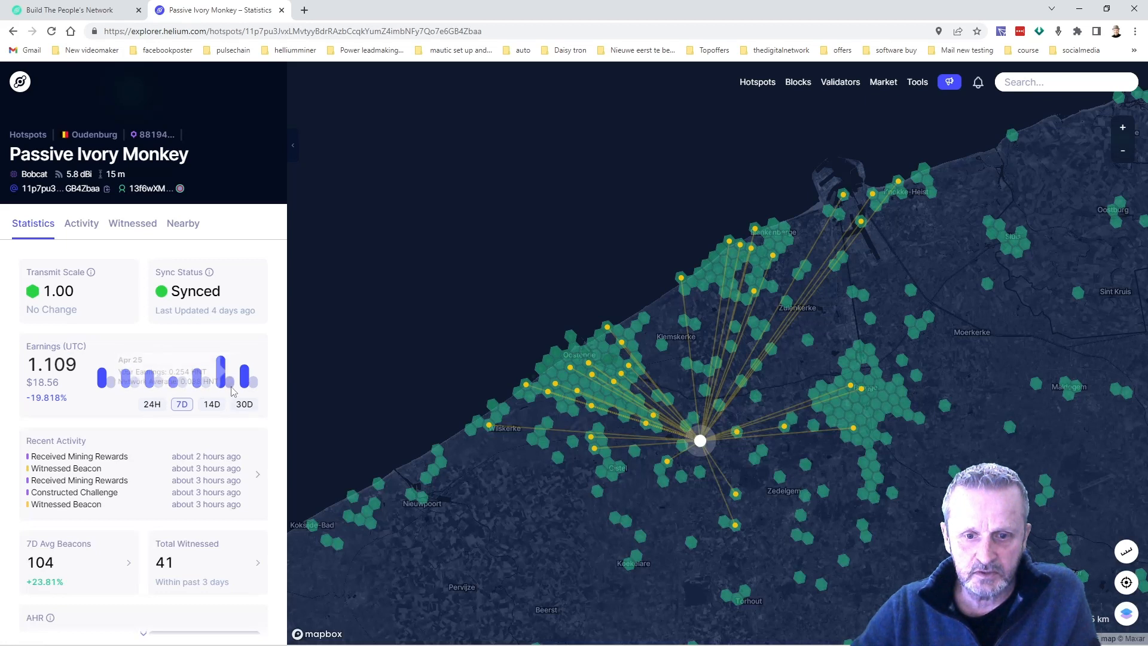
pyautogui.moveTo(216, 438)
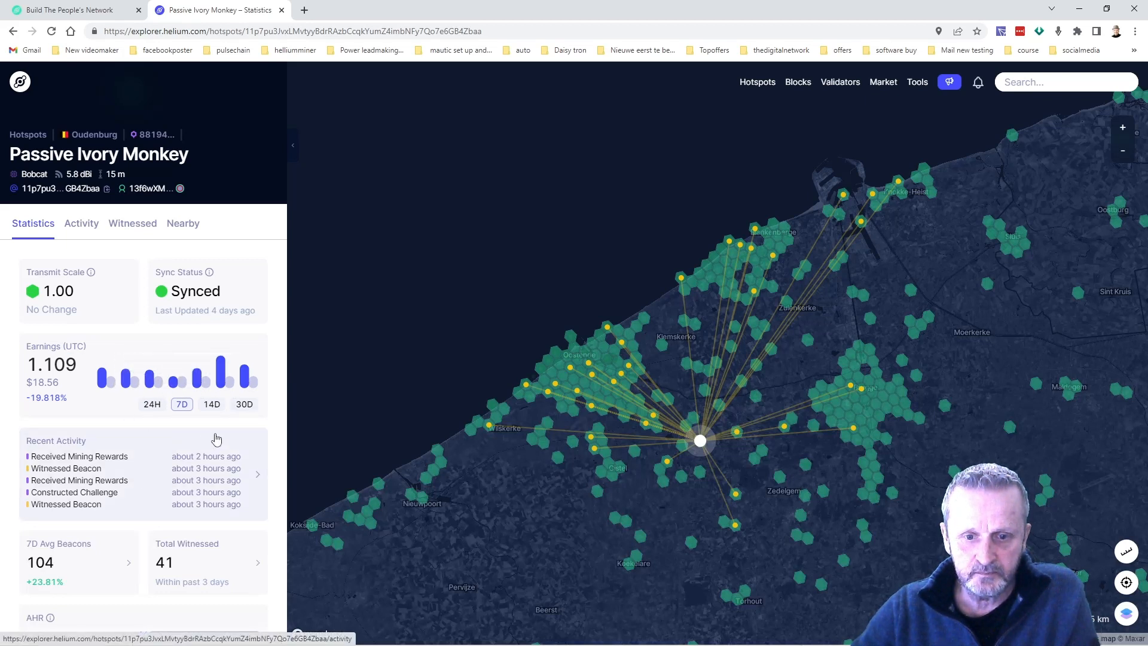
pyautogui.click(211, 403)
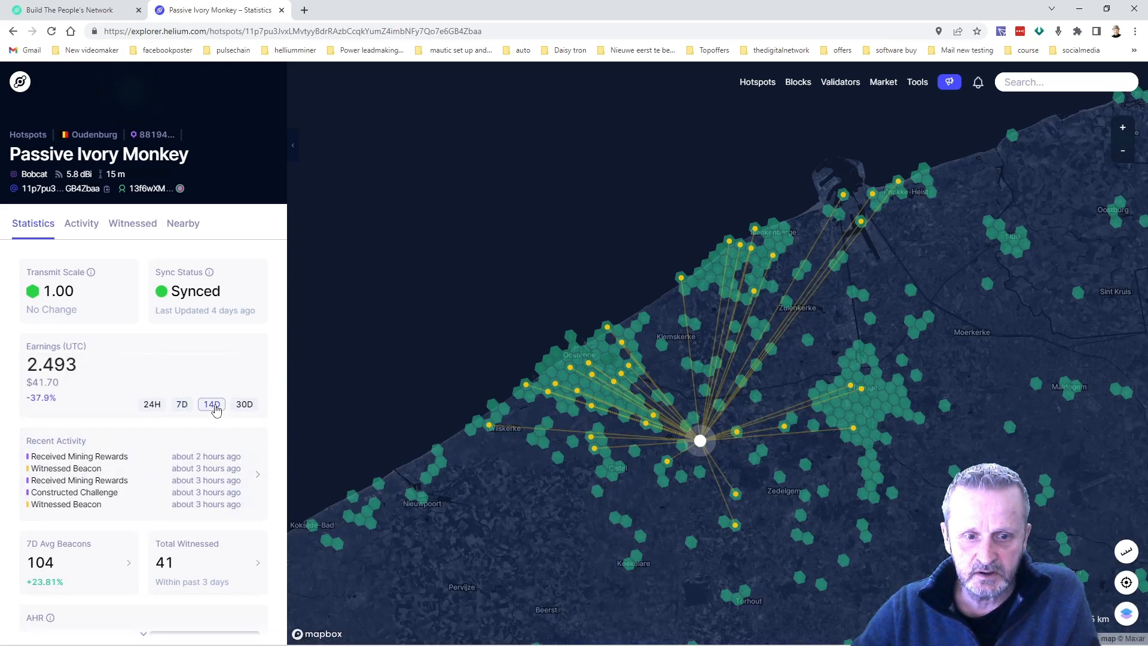
pyautogui.click(211, 403)
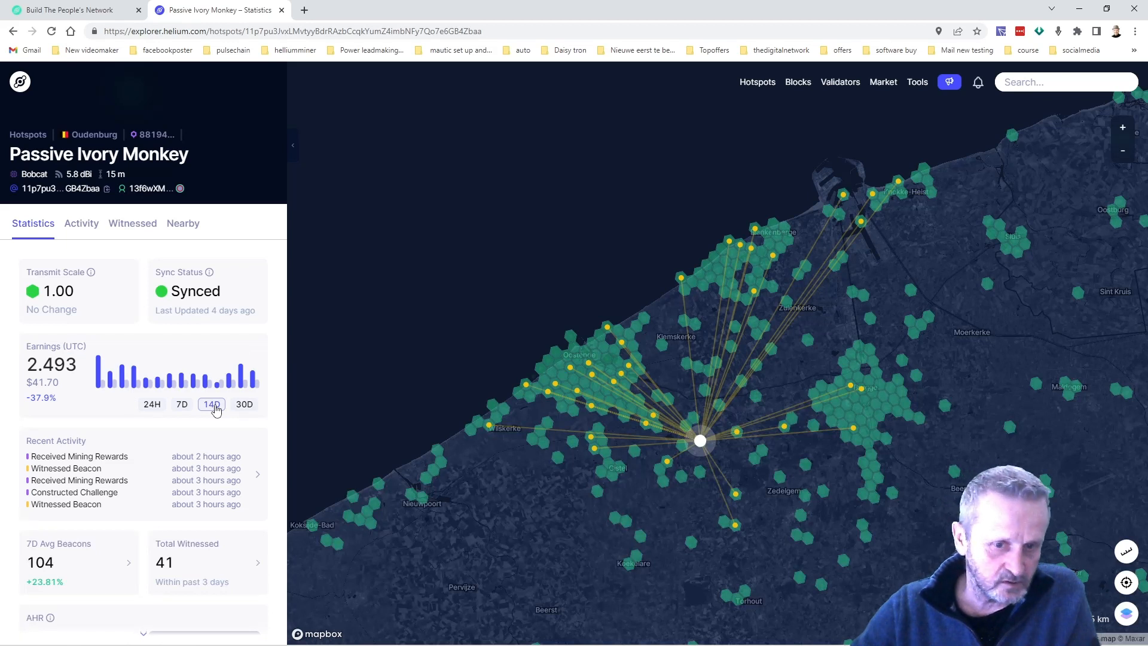
pyautogui.moveTo(688, 383)
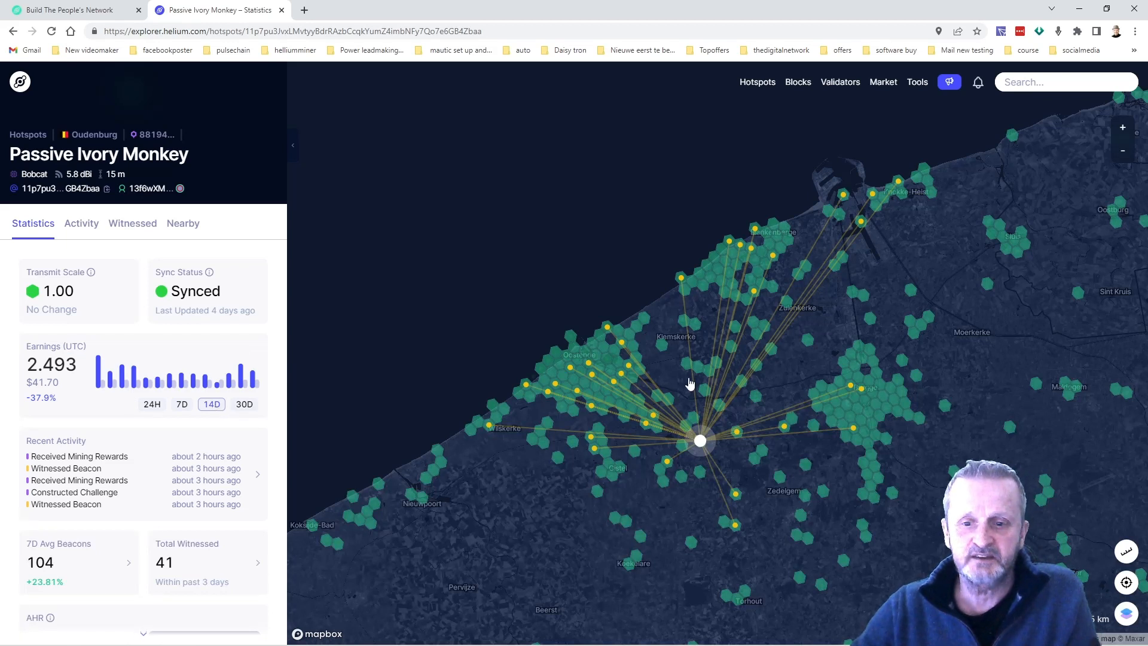
pyautogui.moveTo(710, 538)
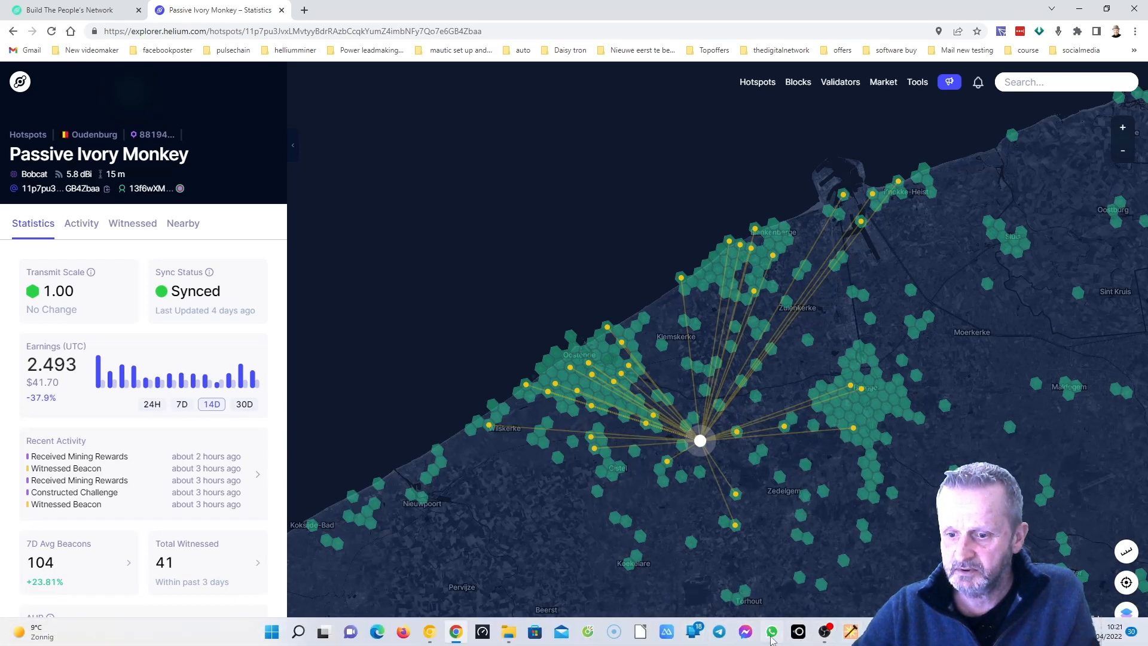
pyautogui.moveTo(613, 631)
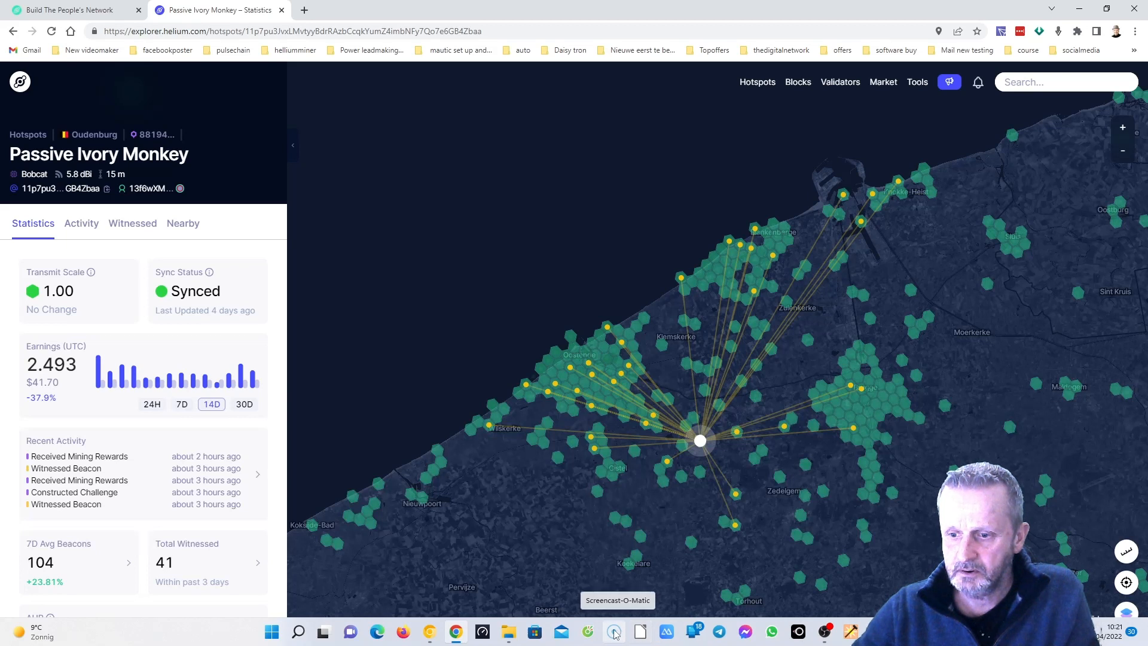
pyautogui.moveTo(587, 631)
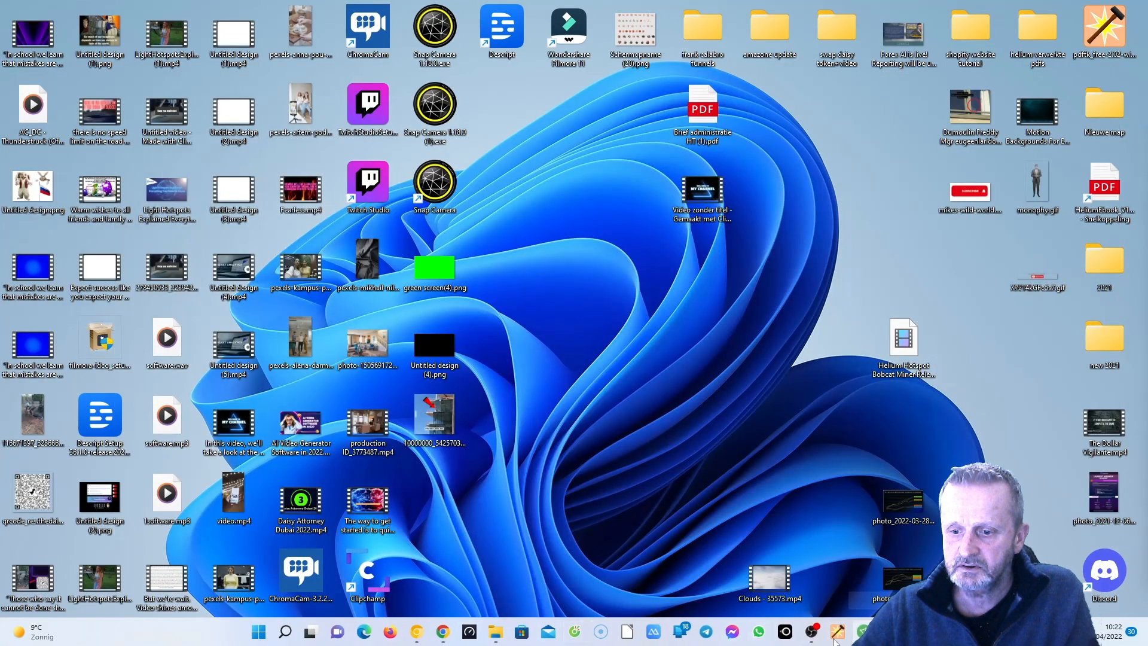
pyautogui.moveTo(576, 630)
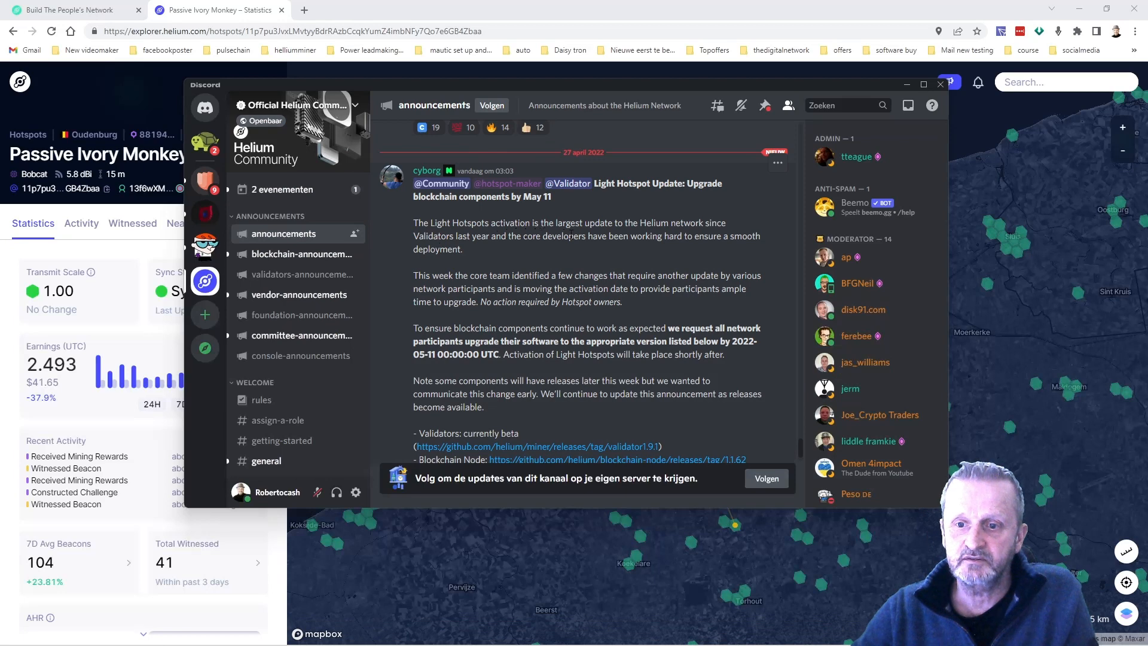
pyautogui.moveTo(680, 249)
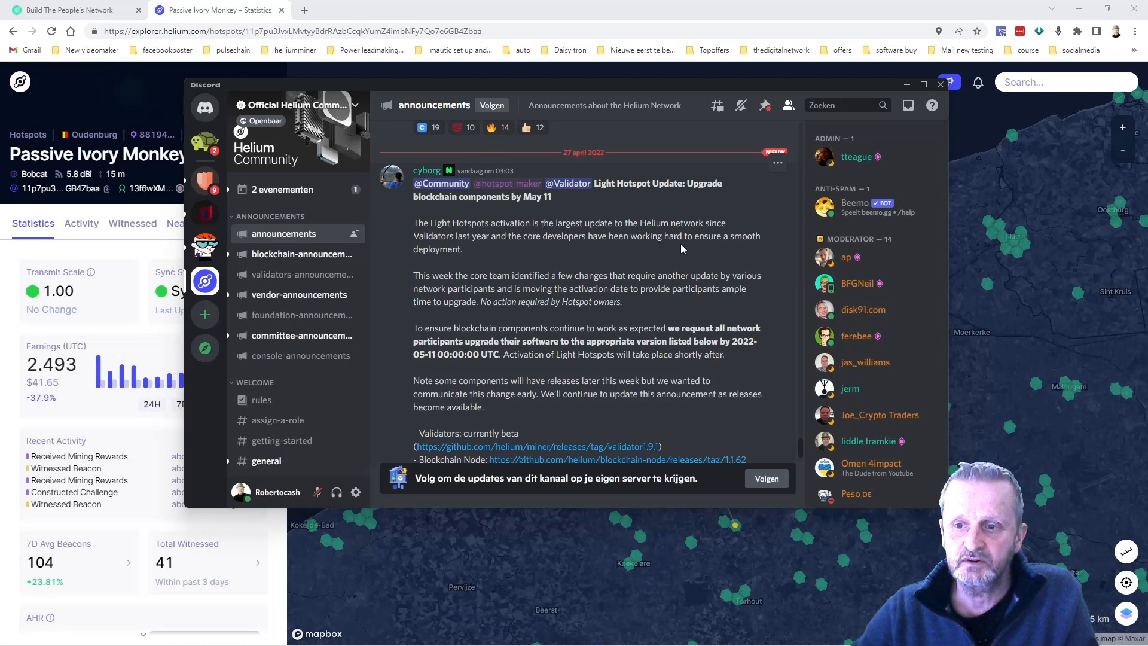
pyautogui.moveTo(524, 249)
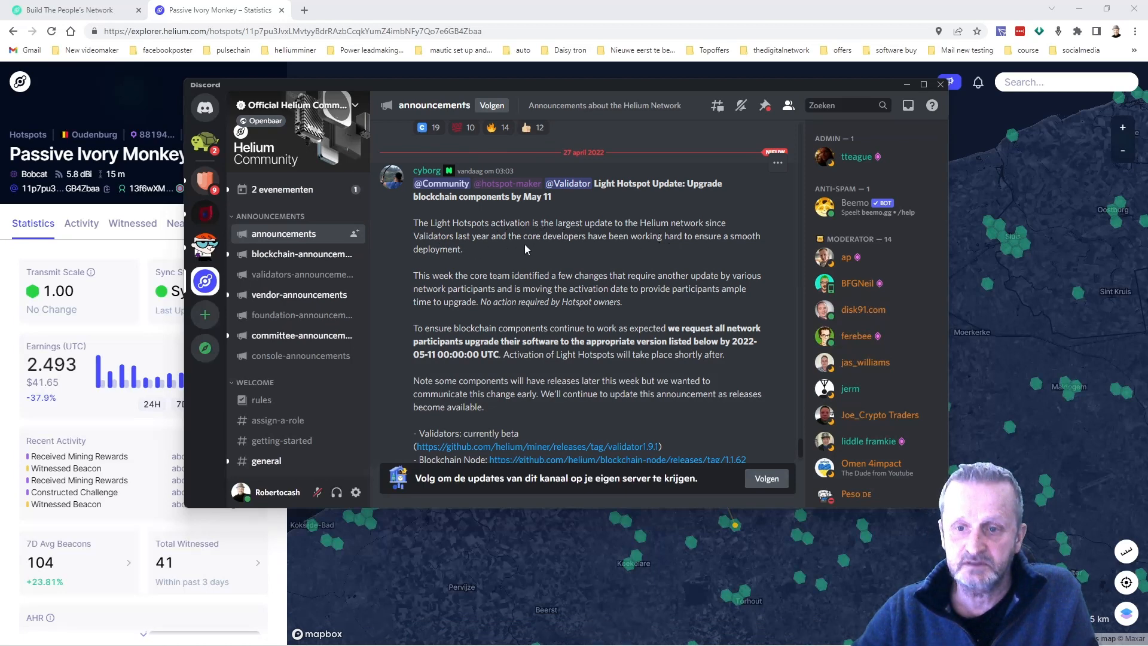
pyautogui.moveTo(691, 251)
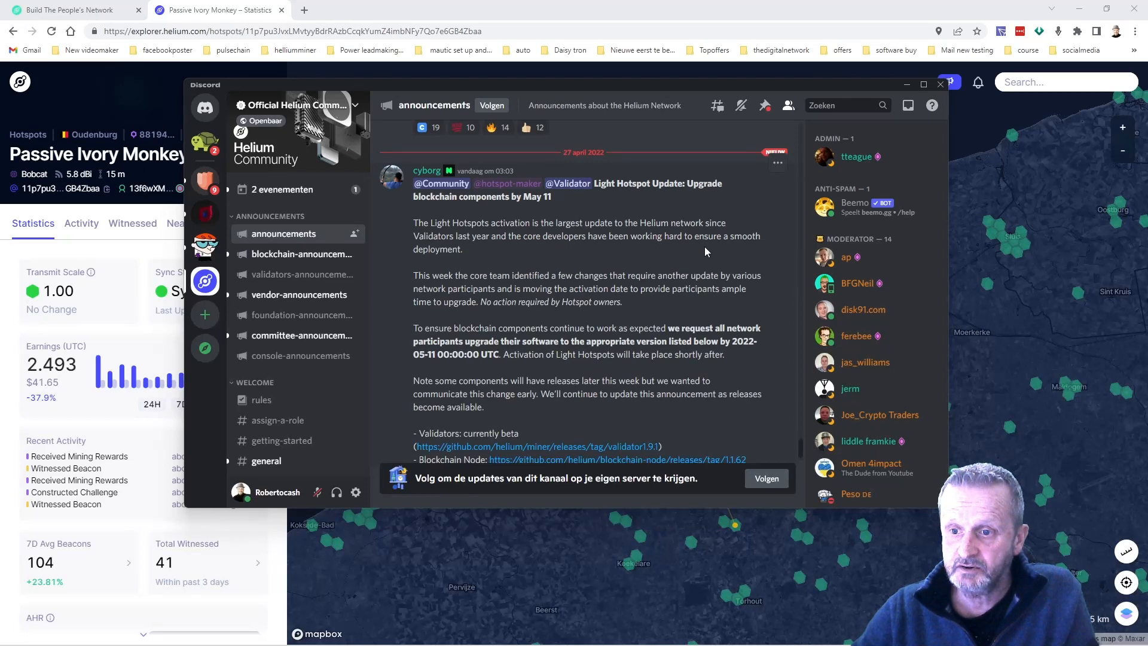
pyautogui.moveTo(538, 257)
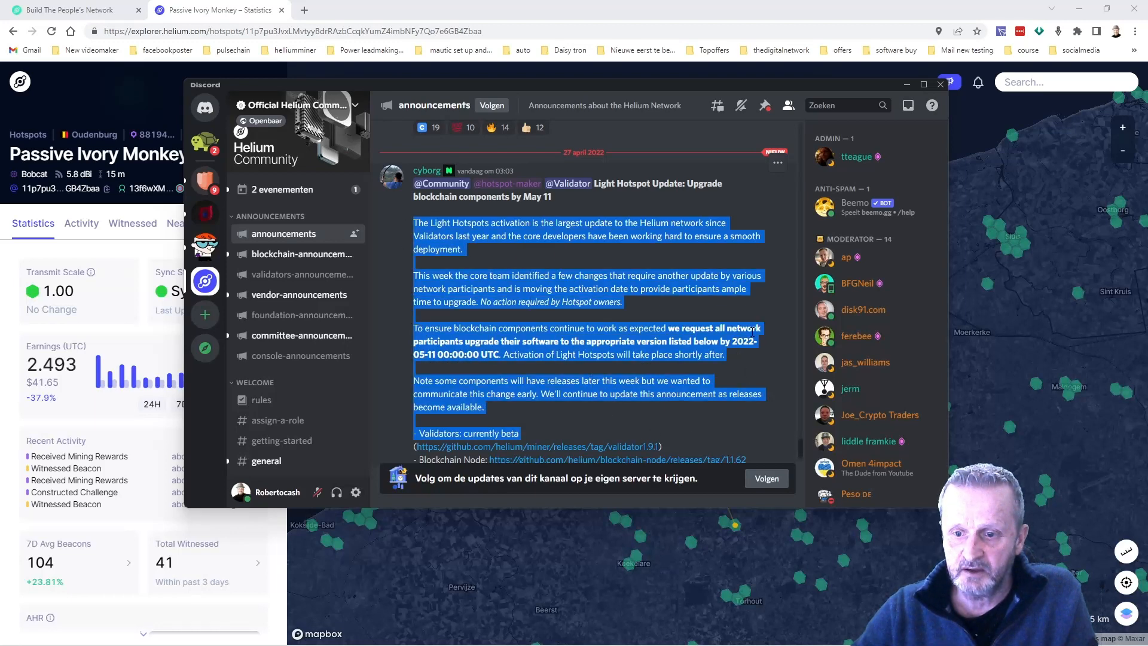
# - Scroll through the Light Hotspot Update post's component list, including Validators beta and Blockchain Node 1.1.62
pyautogui.scroll(-3)
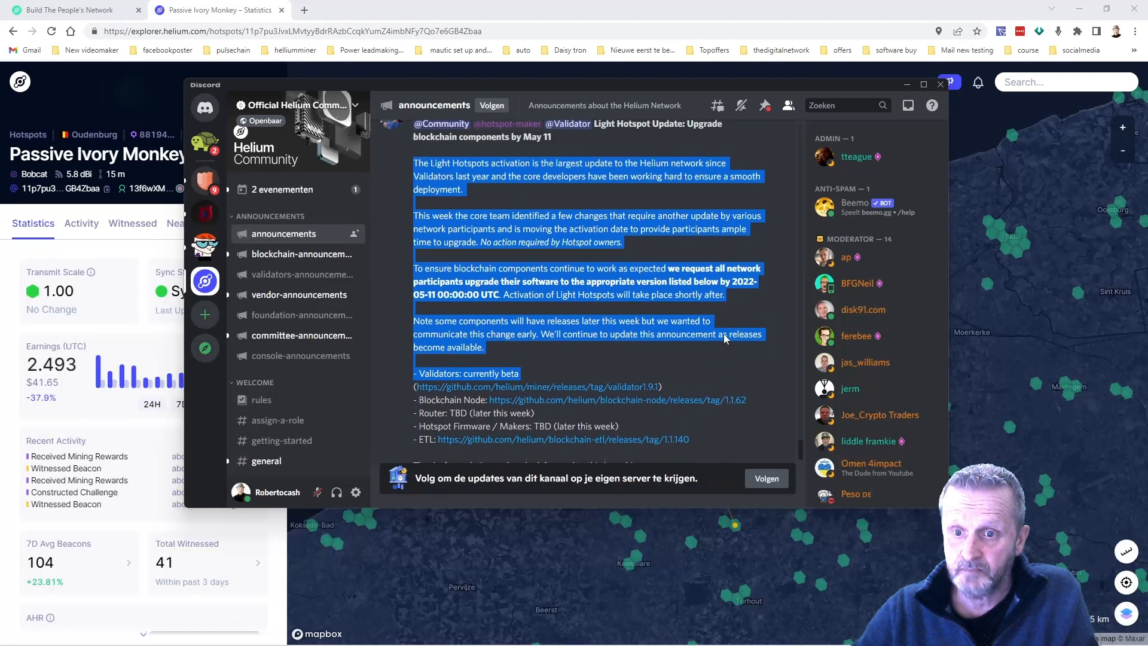
pyautogui.scroll(3)
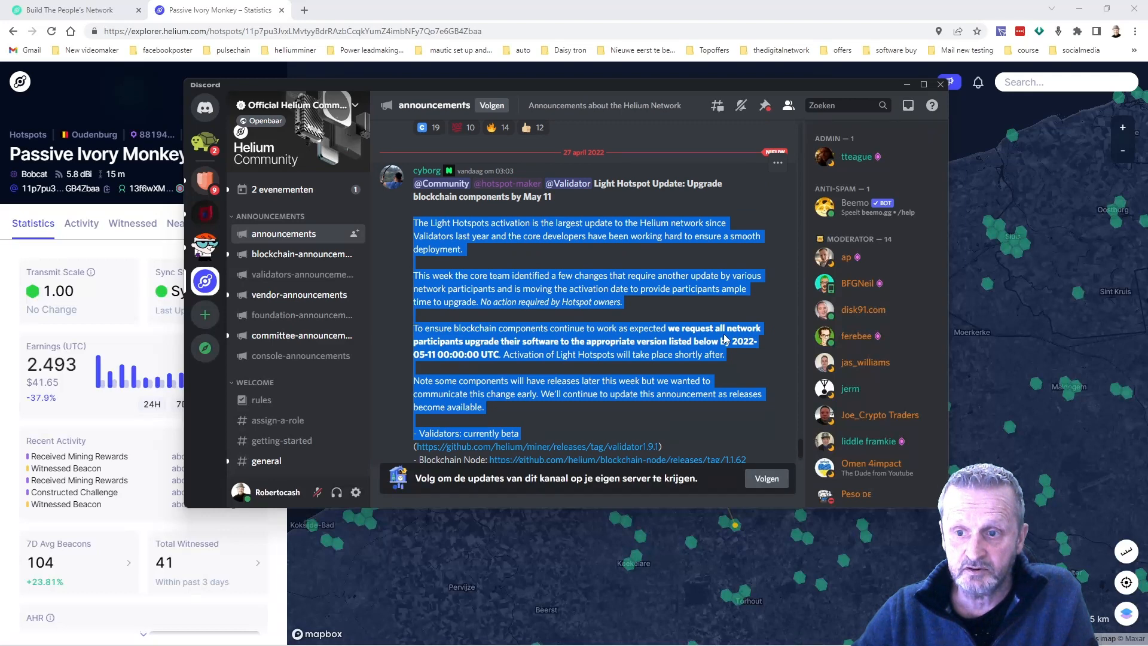
pyautogui.moveTo(340, 245)
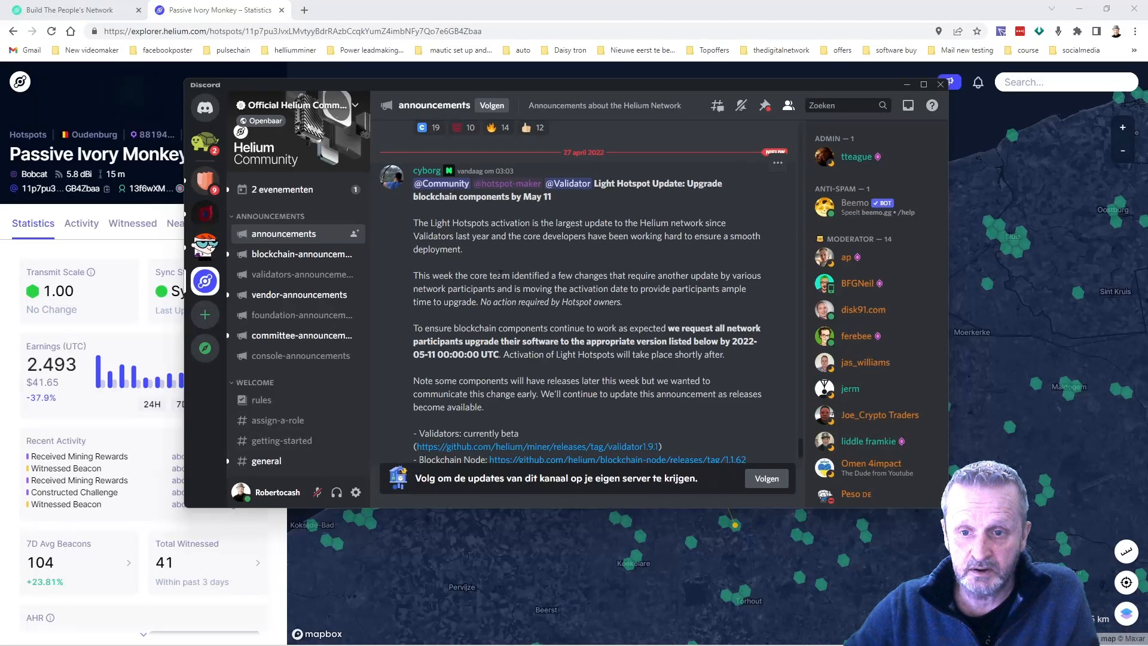
pyautogui.moveTo(589, 270)
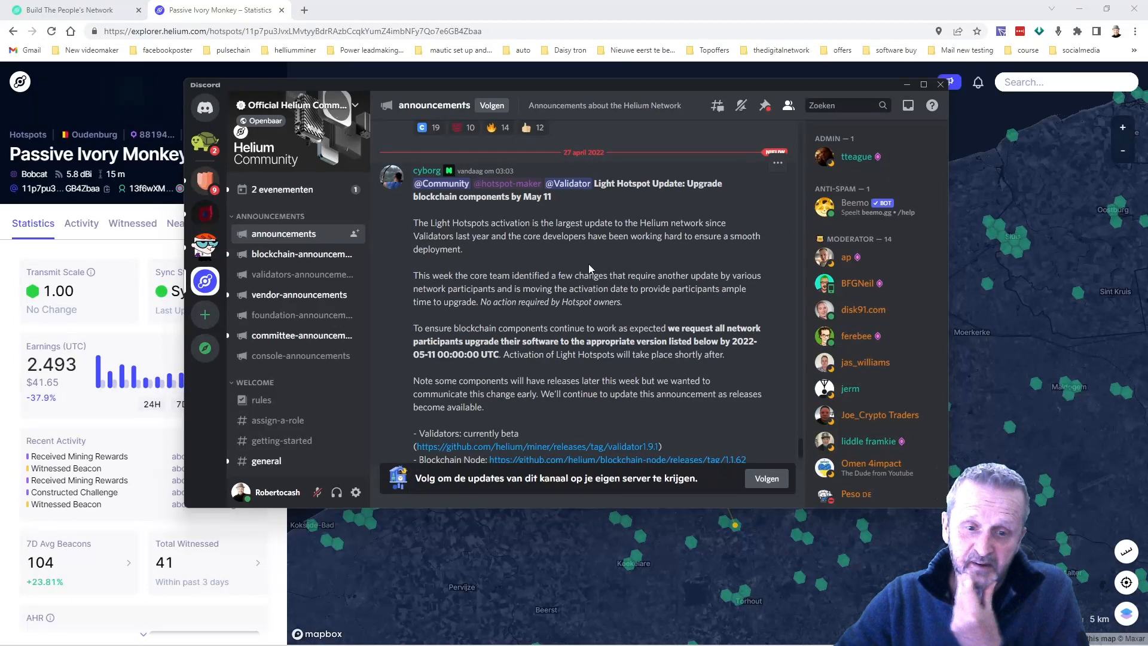
pyautogui.moveTo(586, 270)
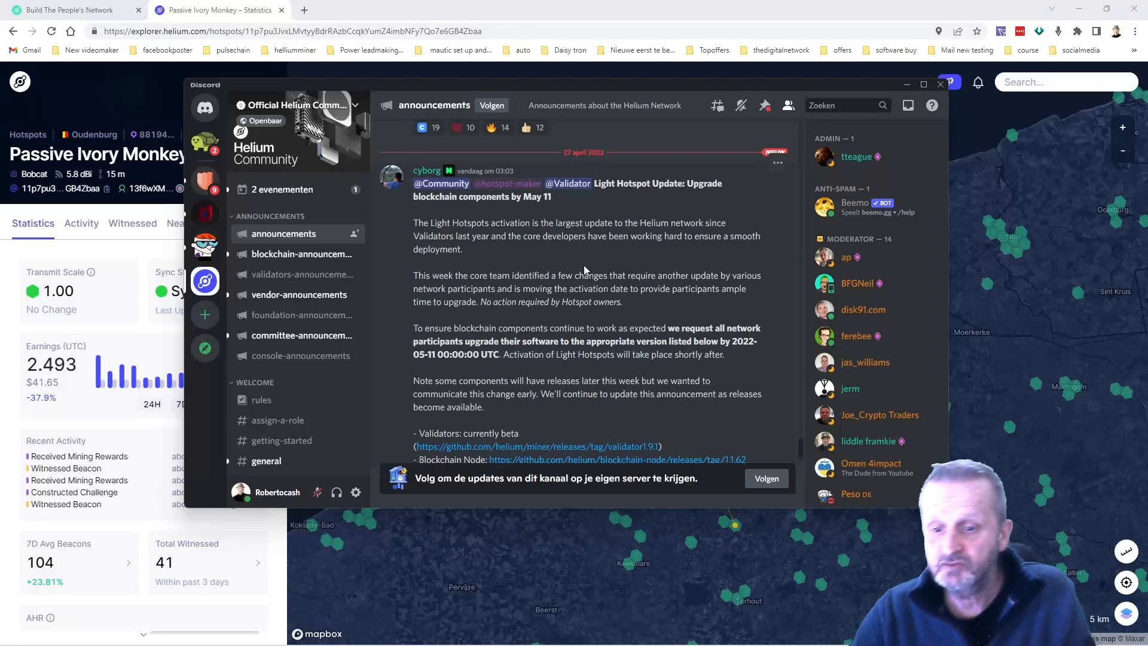